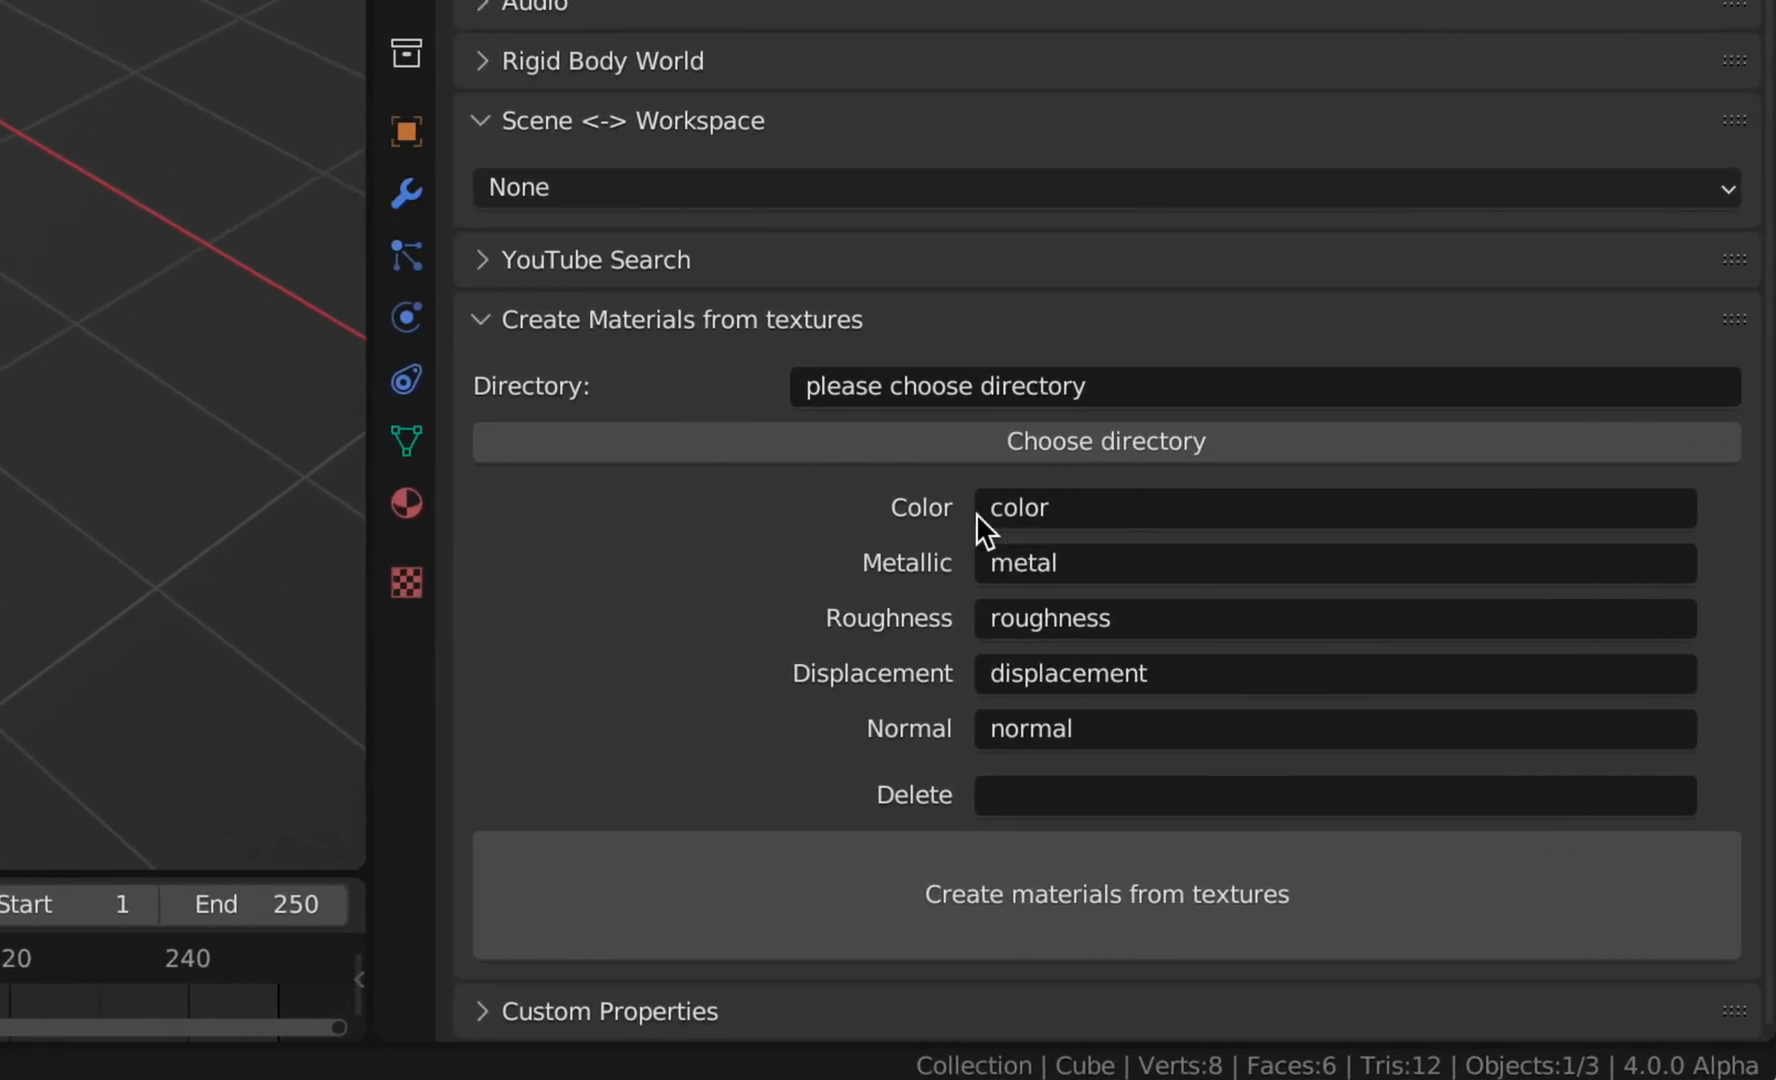
Open the Choose directory file browser from the Create Materials from textures panel.
{"action": "scroll", "scroll_direction": "up", "scroll_amount": 3}
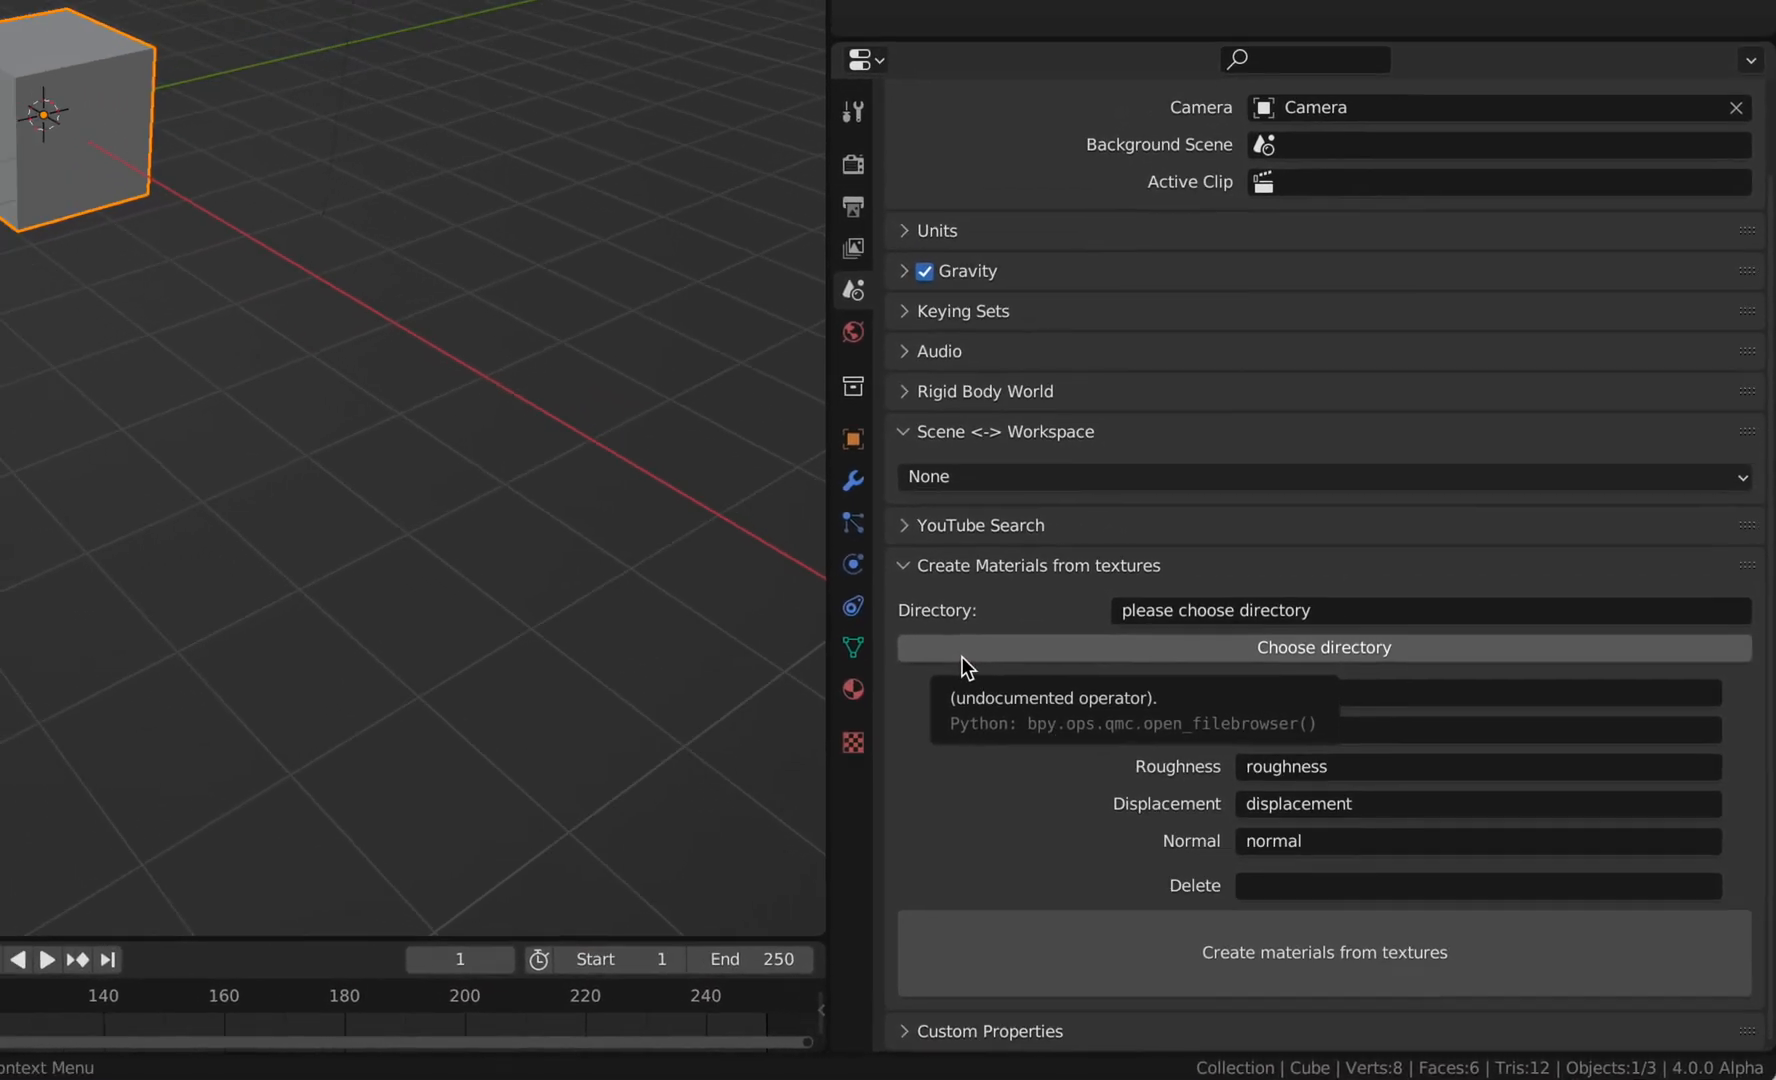
{"action": "left_click", "coordinate": [1323, 646]}
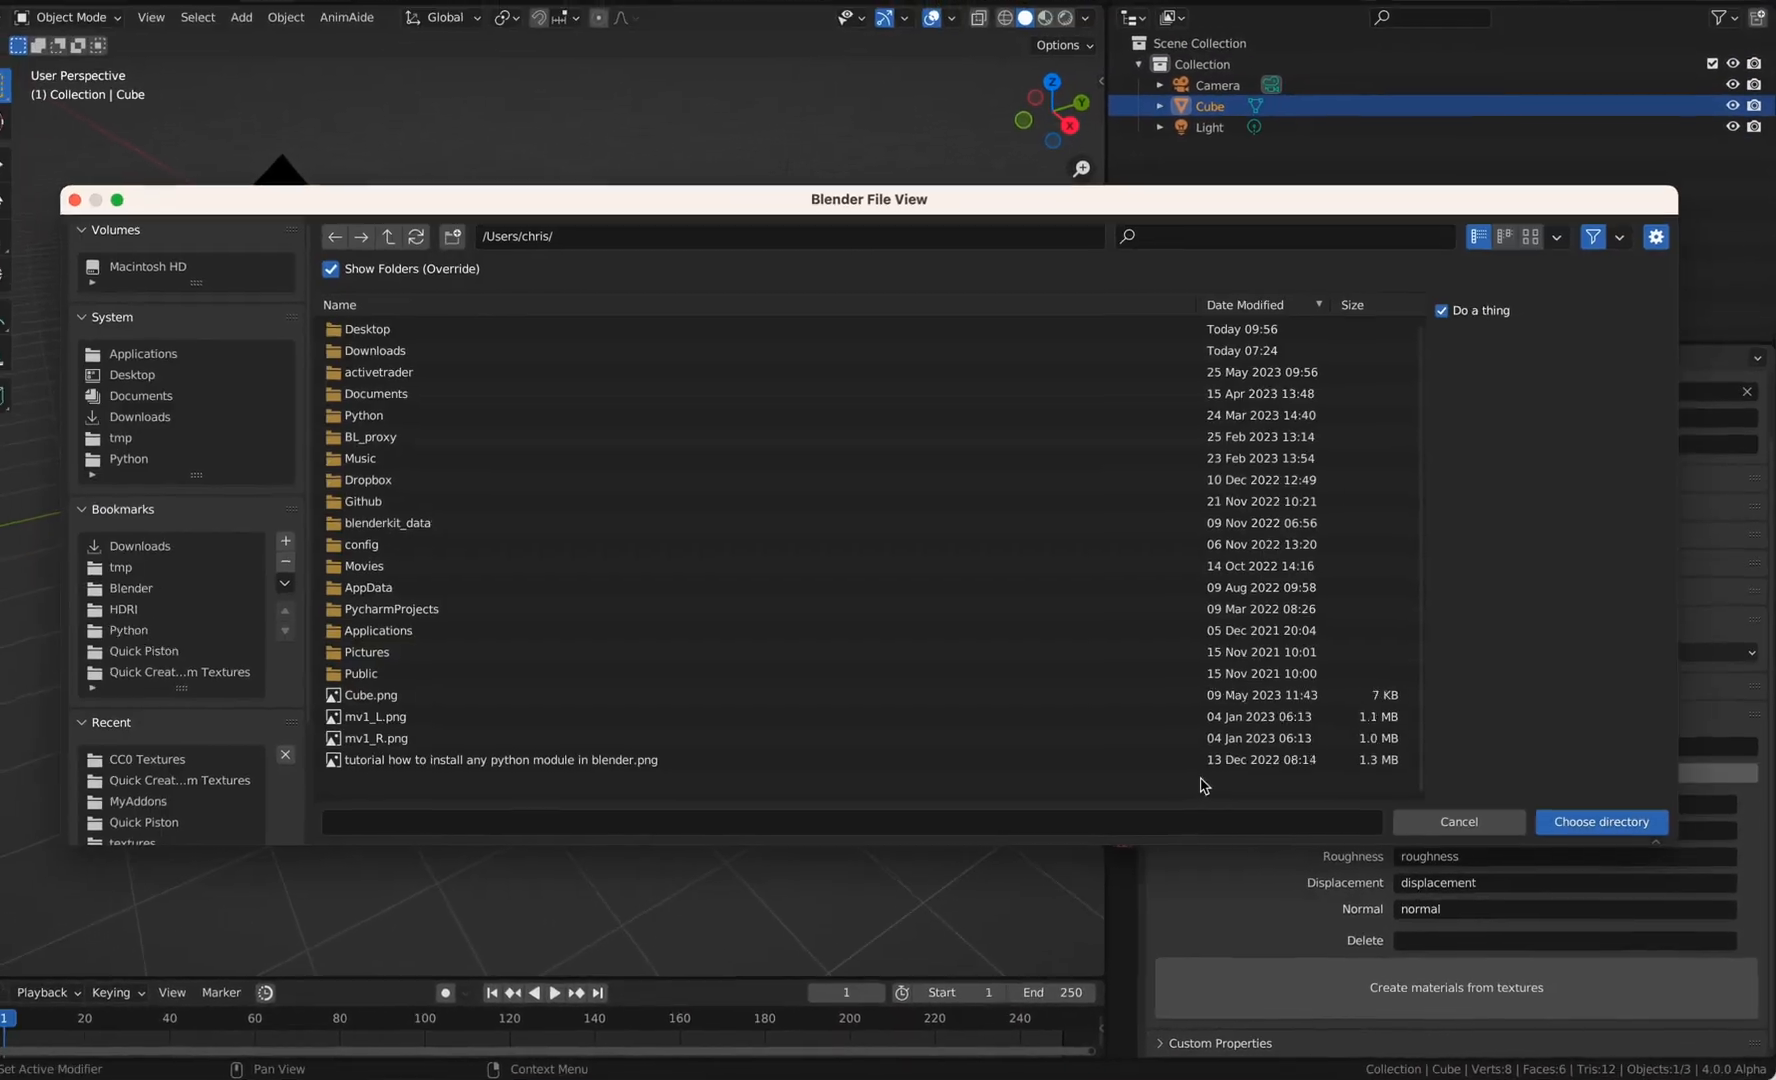
Set the texture directory to Downloads > Textures > CC0 Textures.
{"action": "left_click", "coordinate": [401, 365]}
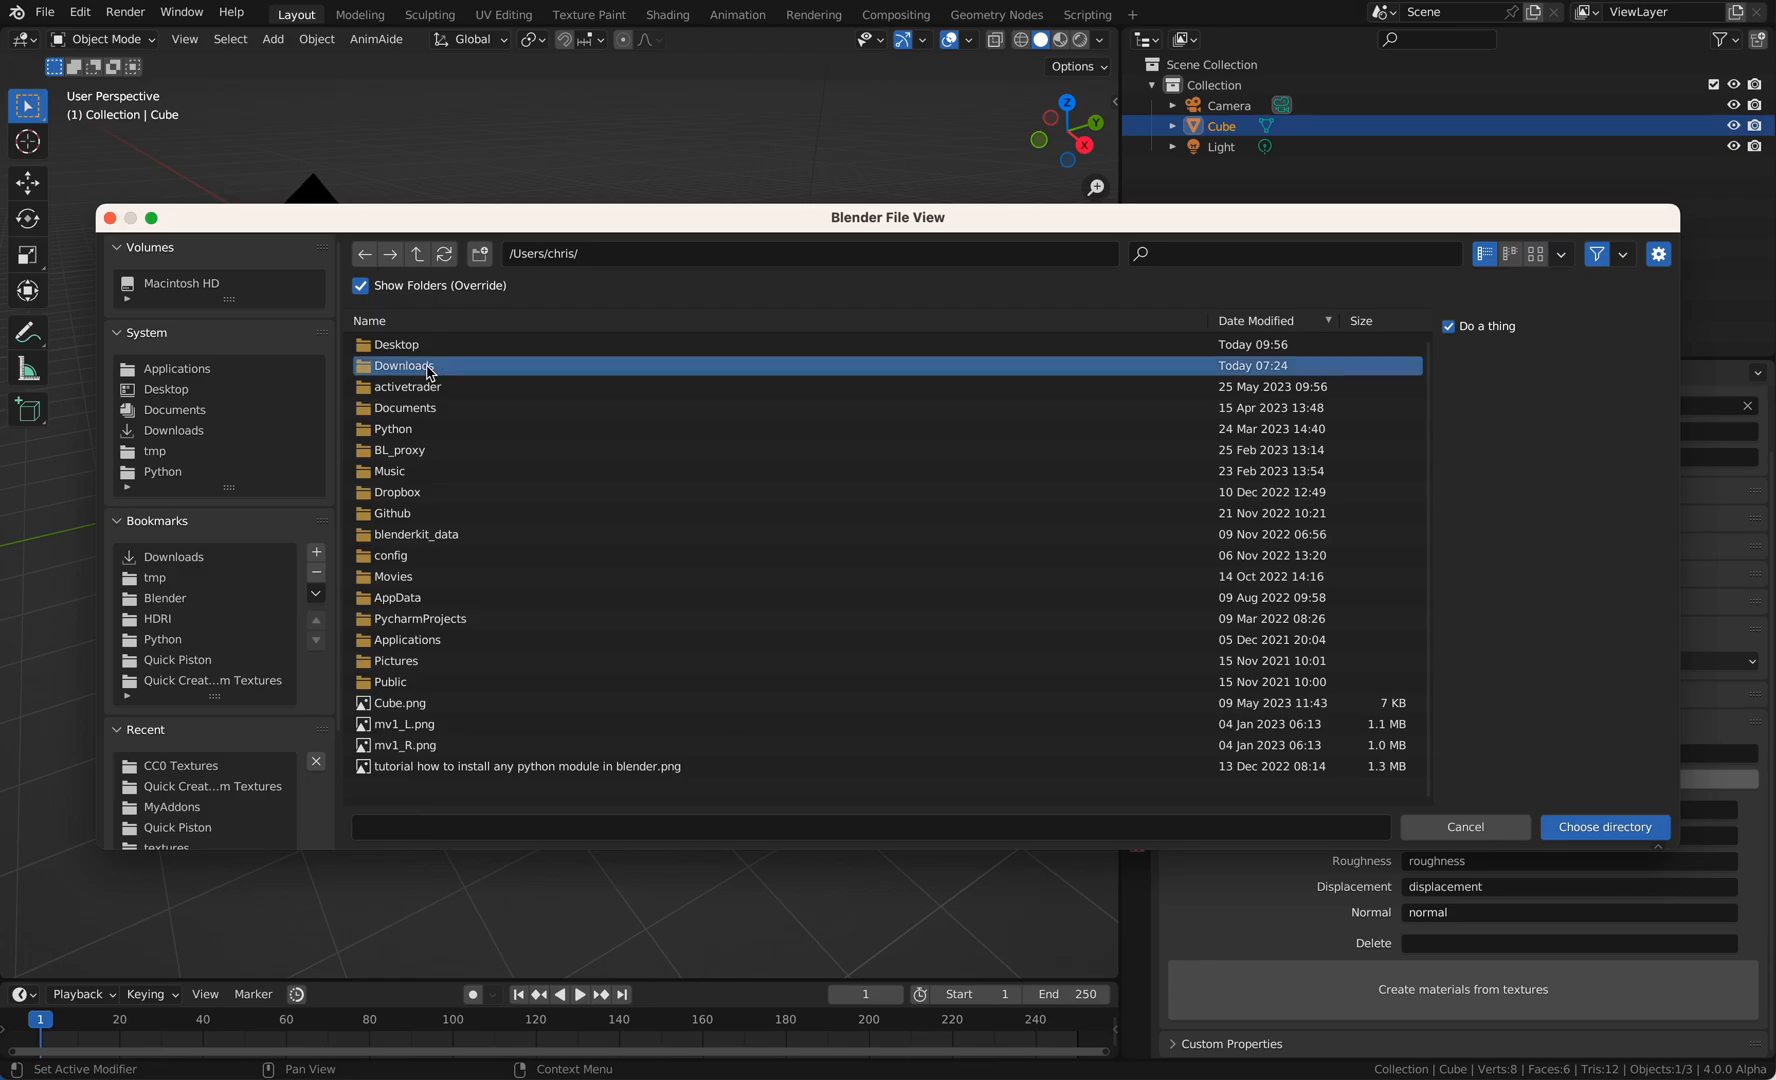
{"action": "double_click", "coordinate": [403, 365]}
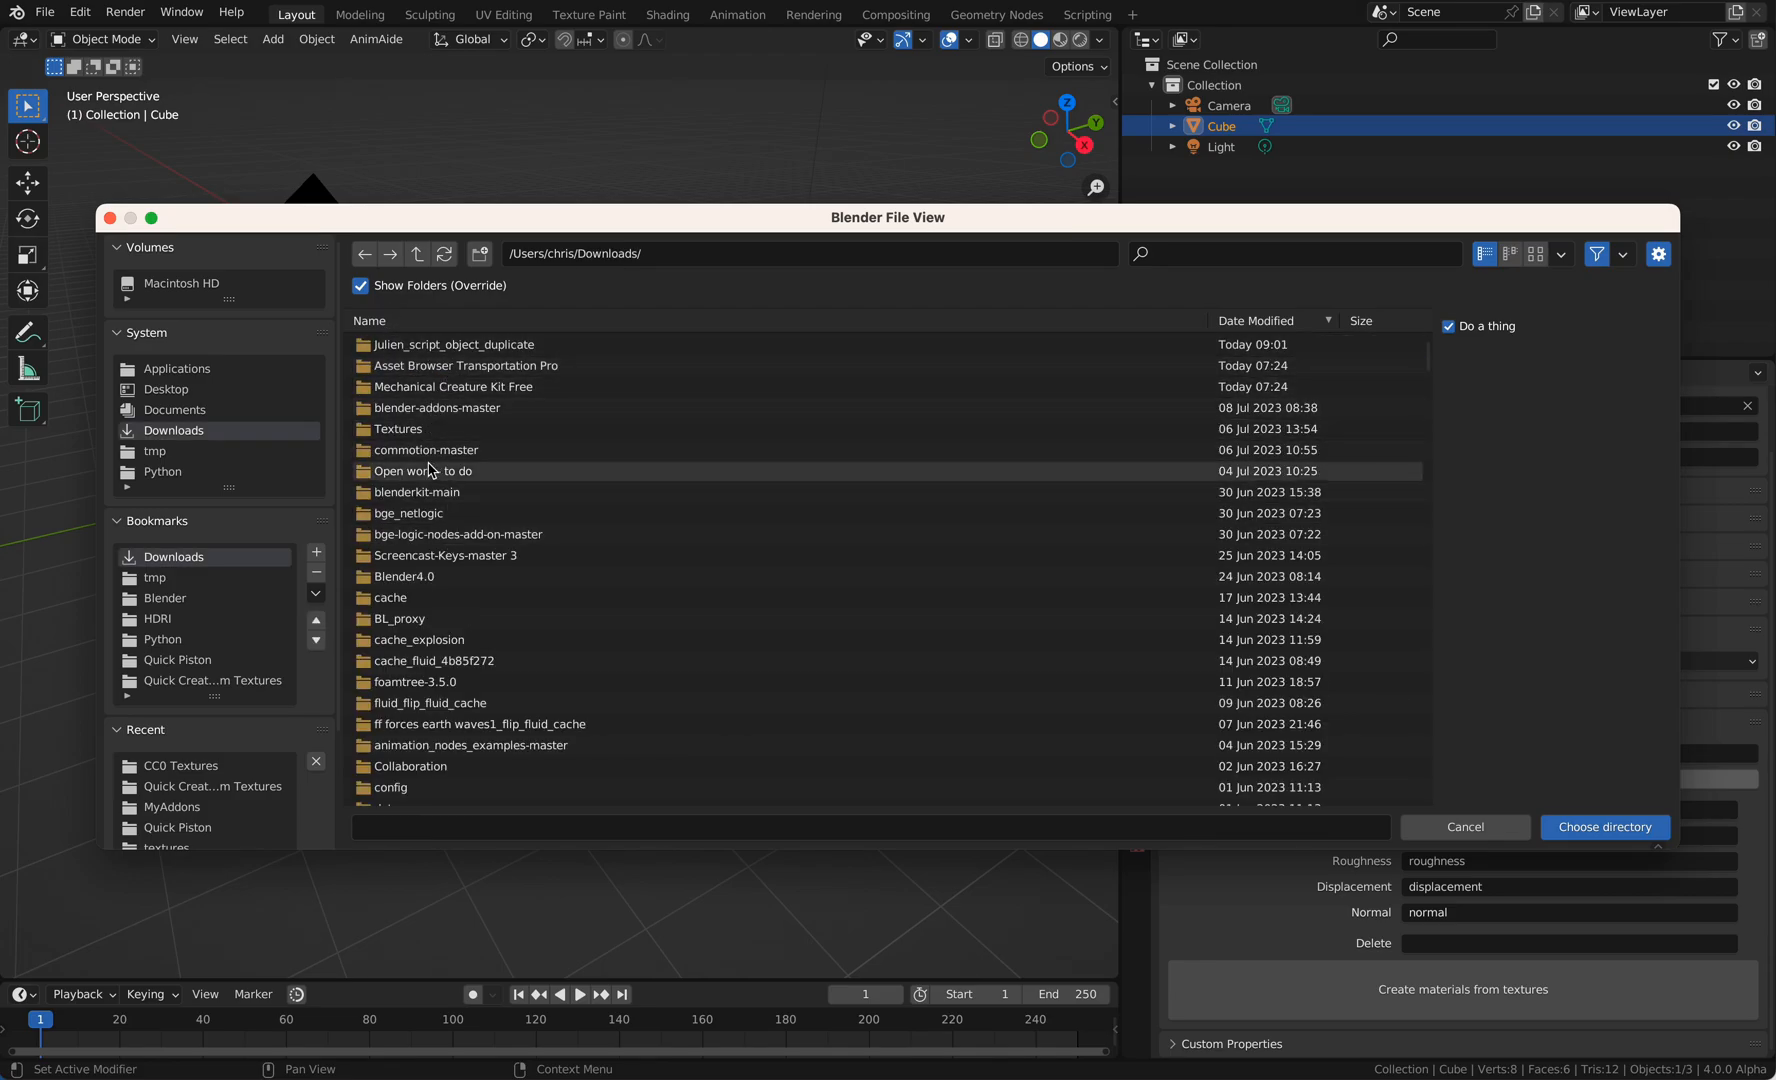
{"action": "double_click", "coordinate": [396, 428]}
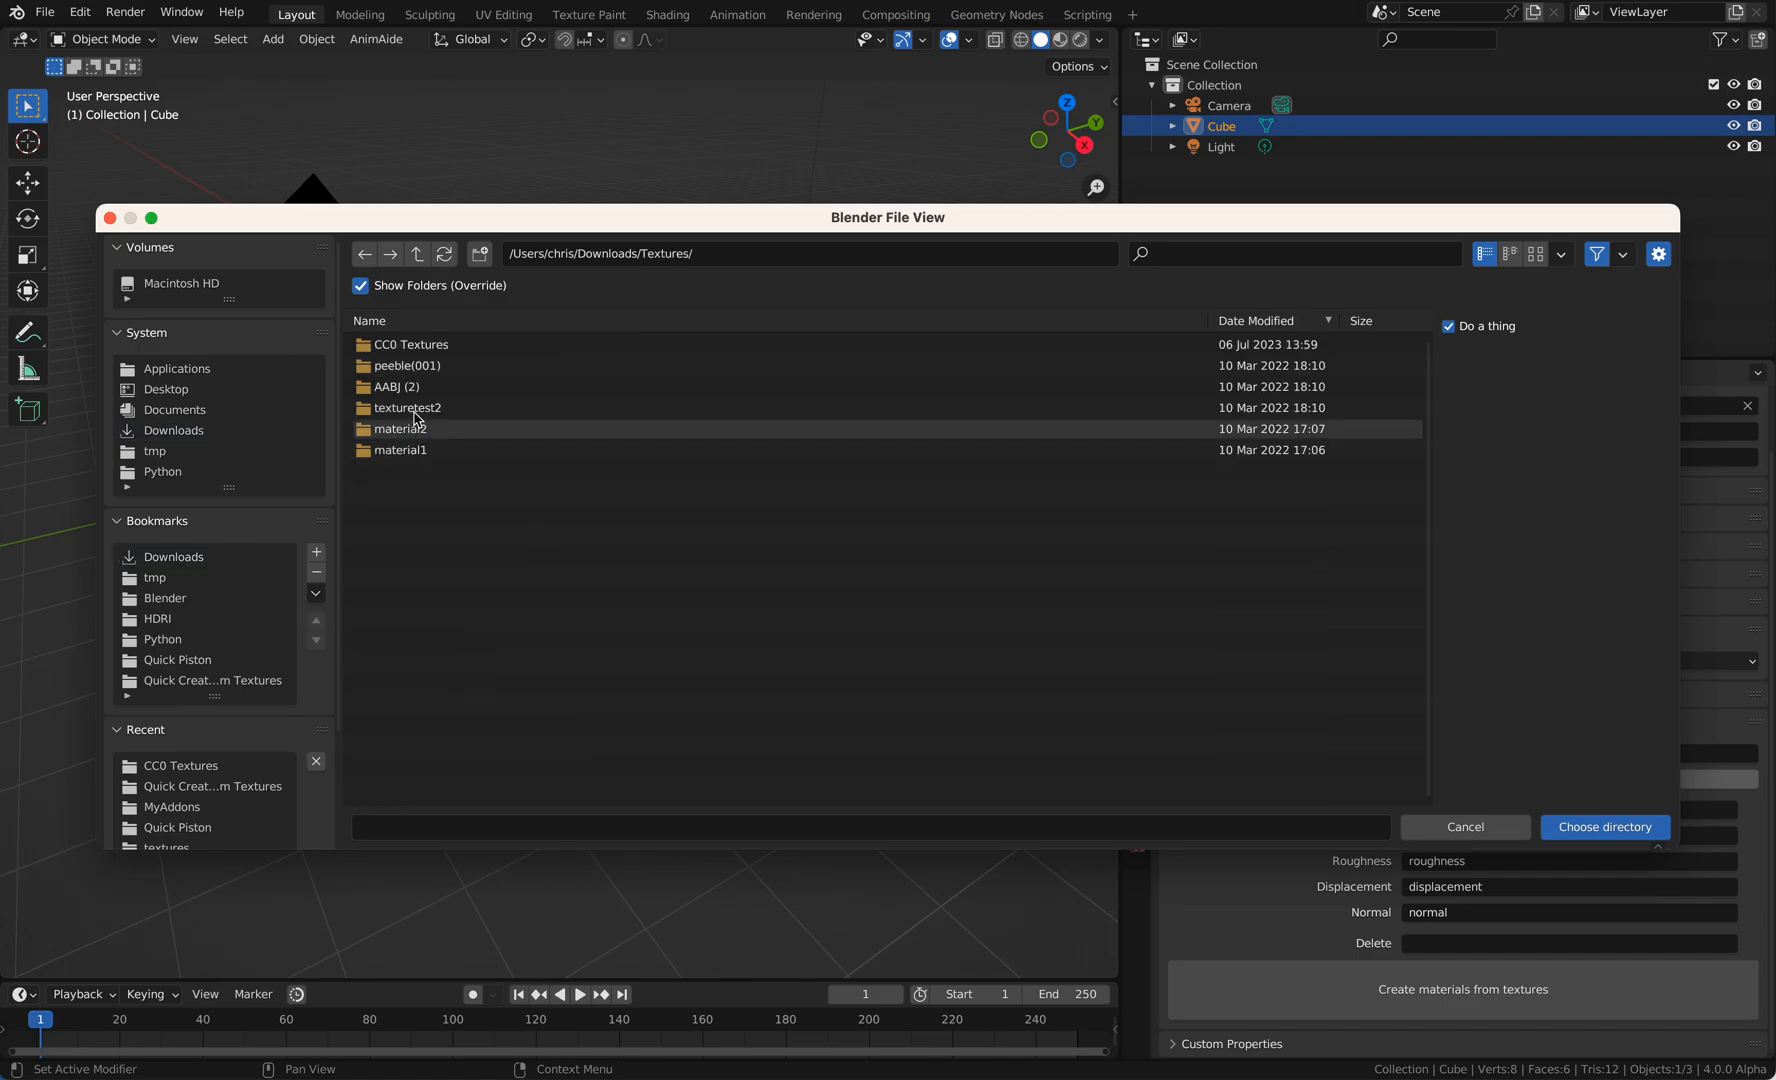
{"action": "double_click", "coordinate": [413, 344]}
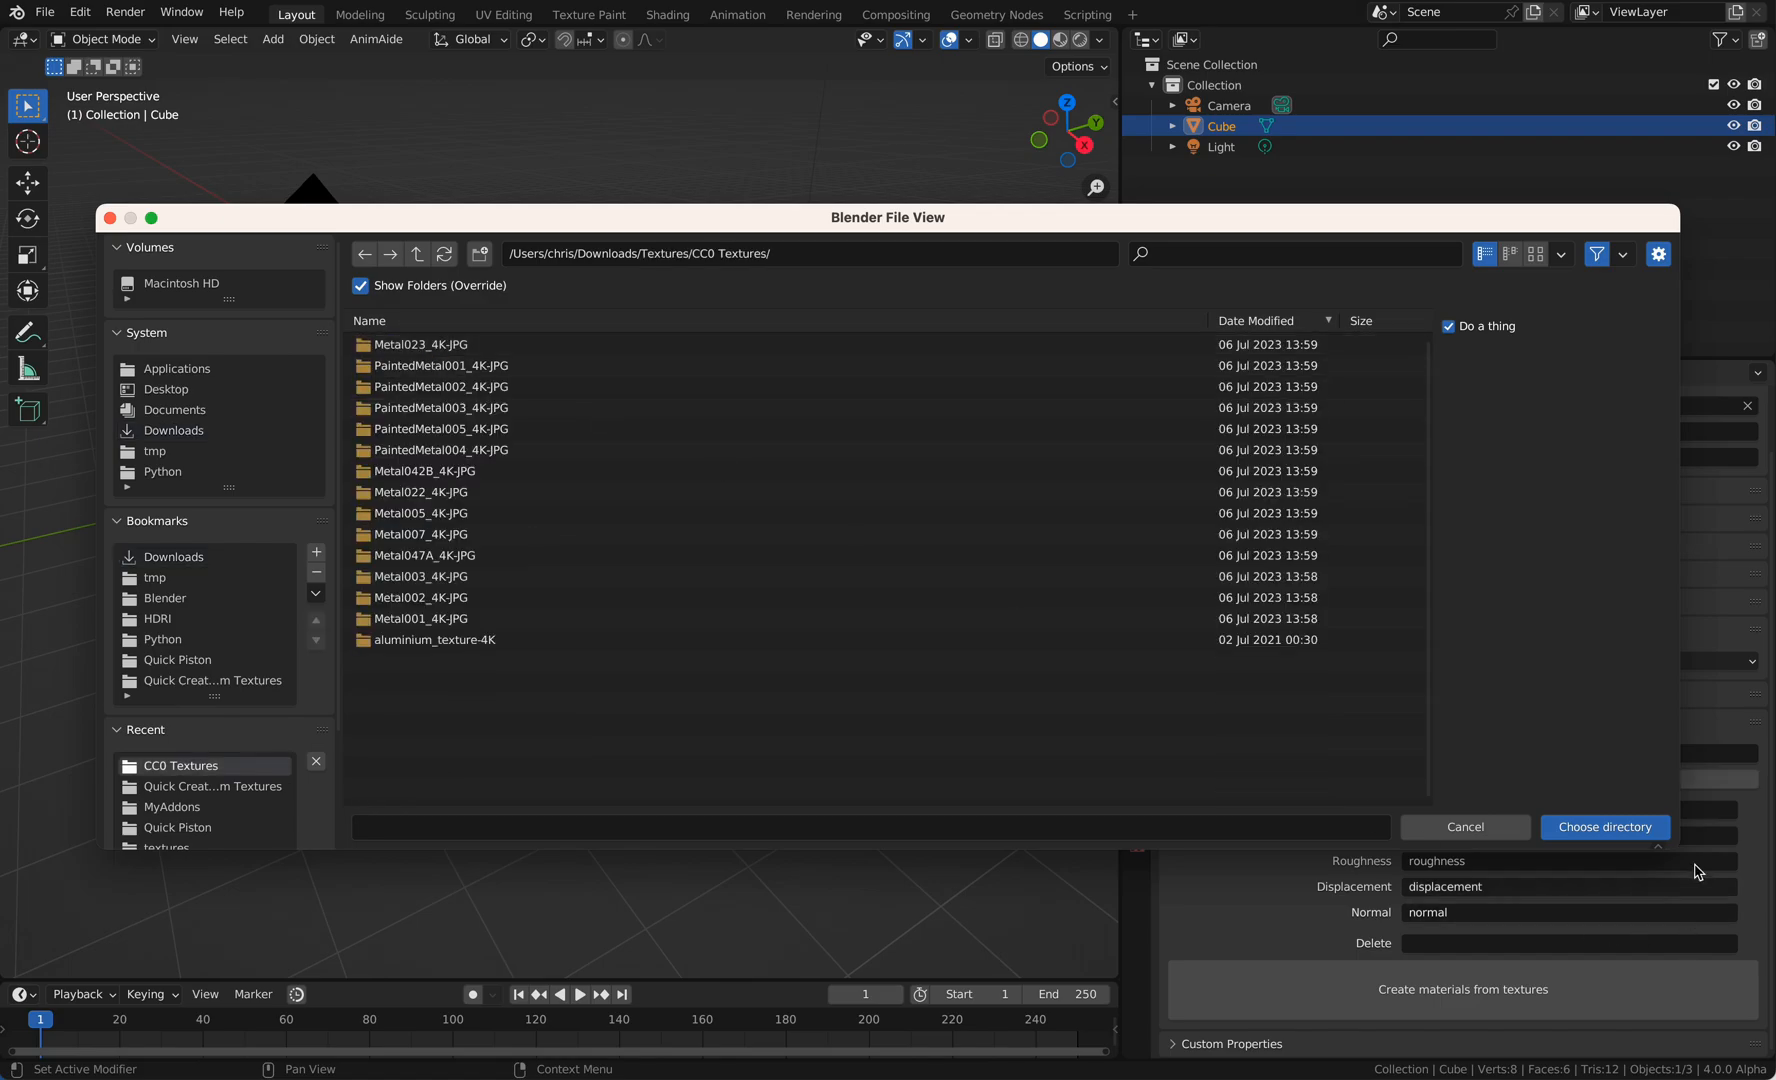
{"action": "left_click", "coordinate": [1603, 826]}
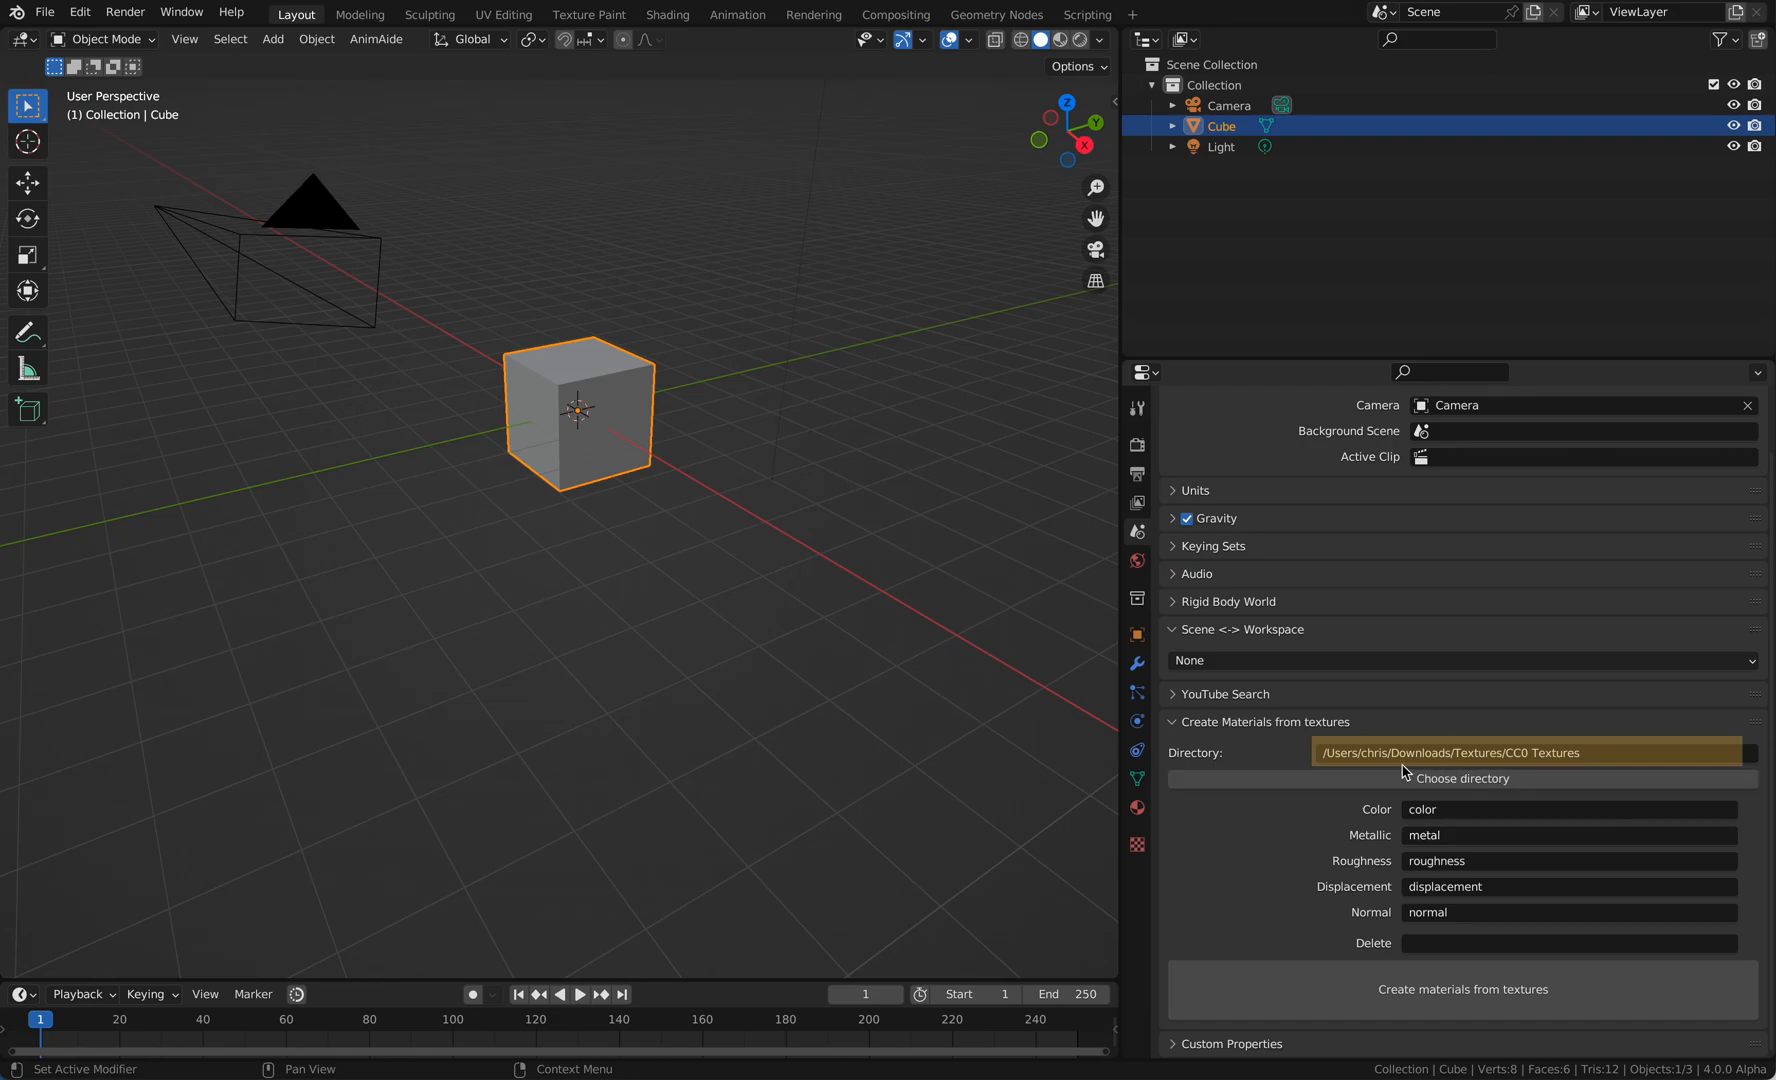
{"action": "mouse_move", "coordinate": [1623, 751]}
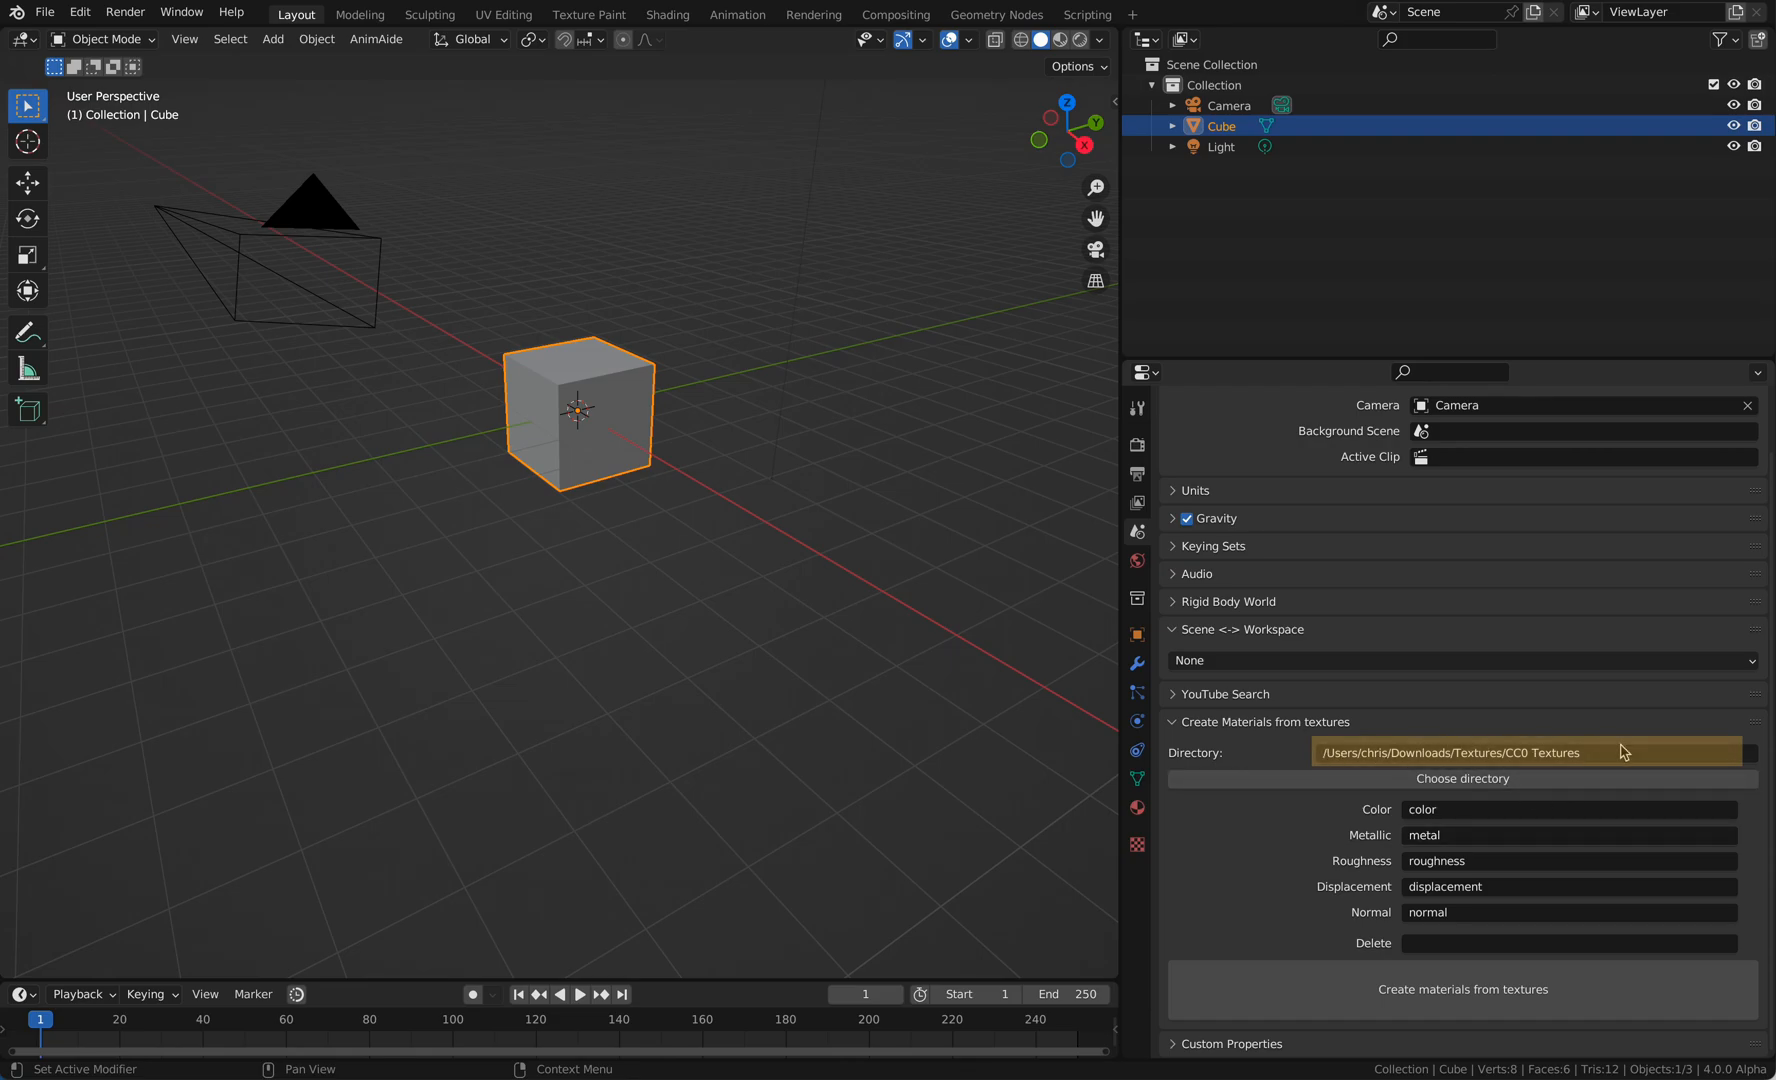
Inspect Metal001's texture file names, such as Metal001_4K_Color.jpg, in Finder.
{"action": "left_click", "coordinate": [1461, 778]}
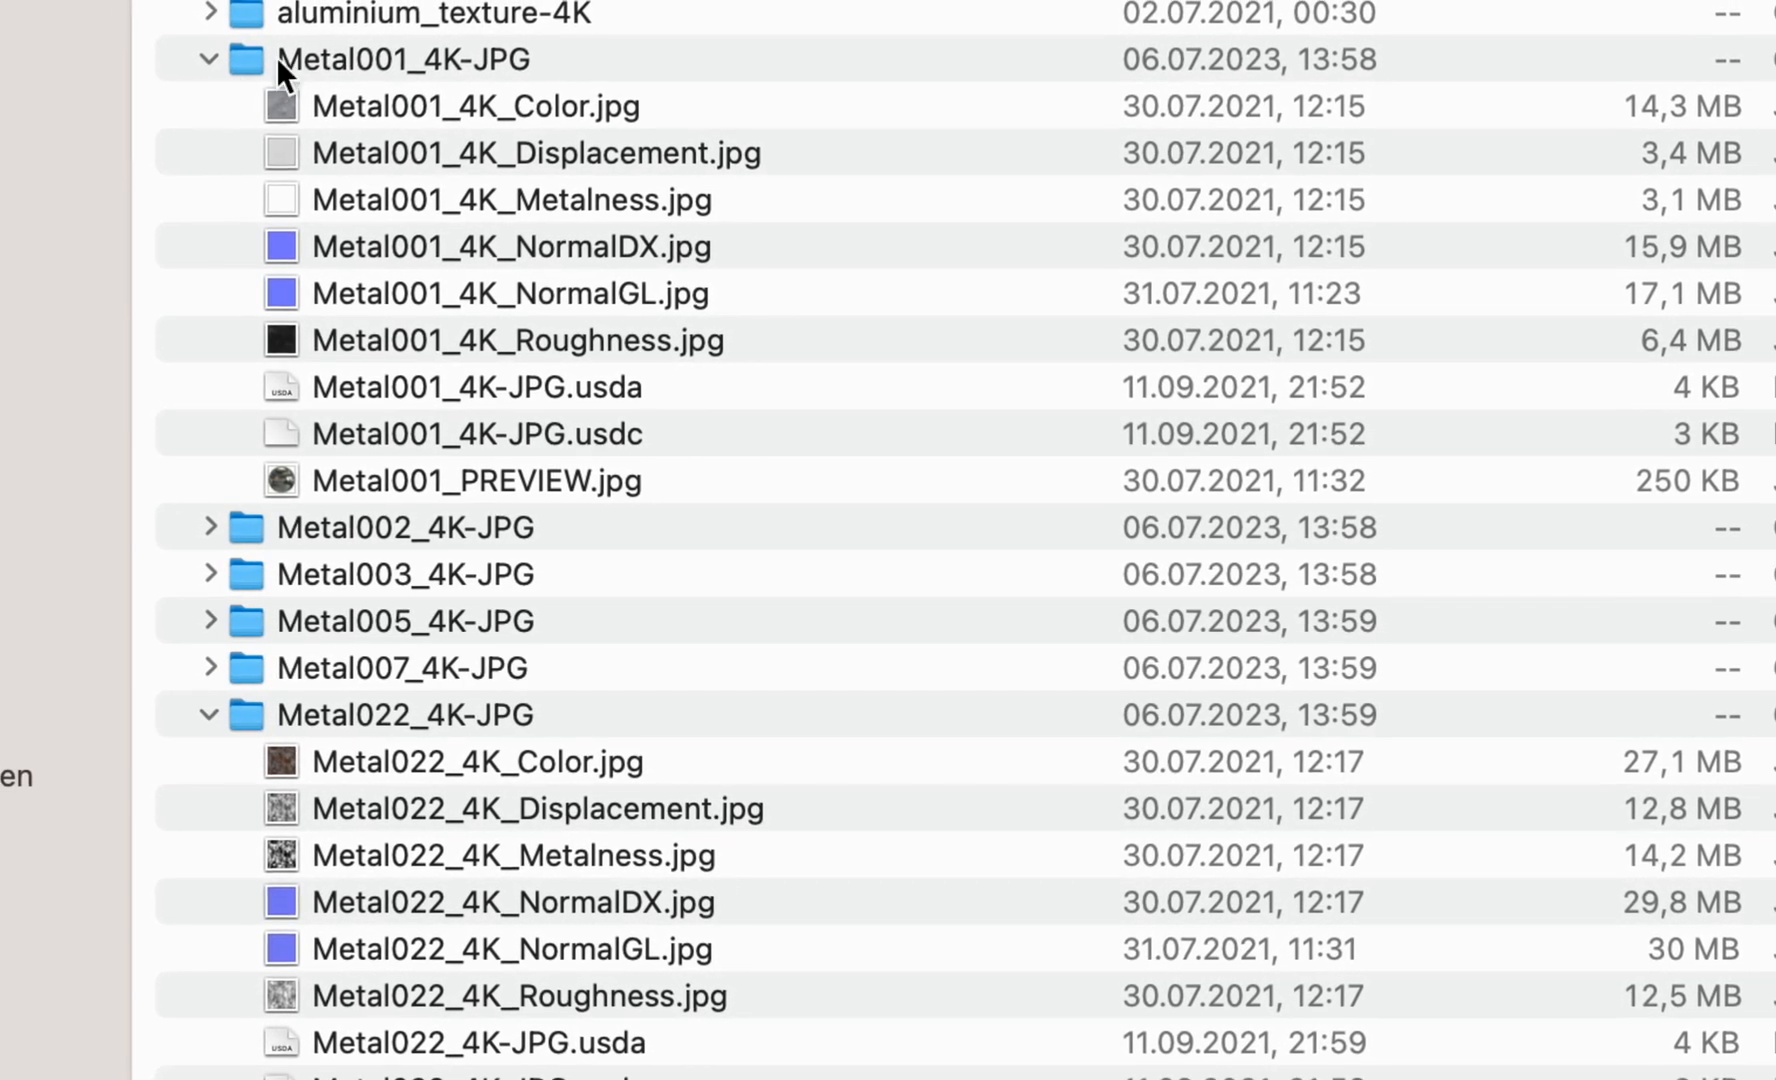
{"action": "left_click", "coordinate": [476, 105]}
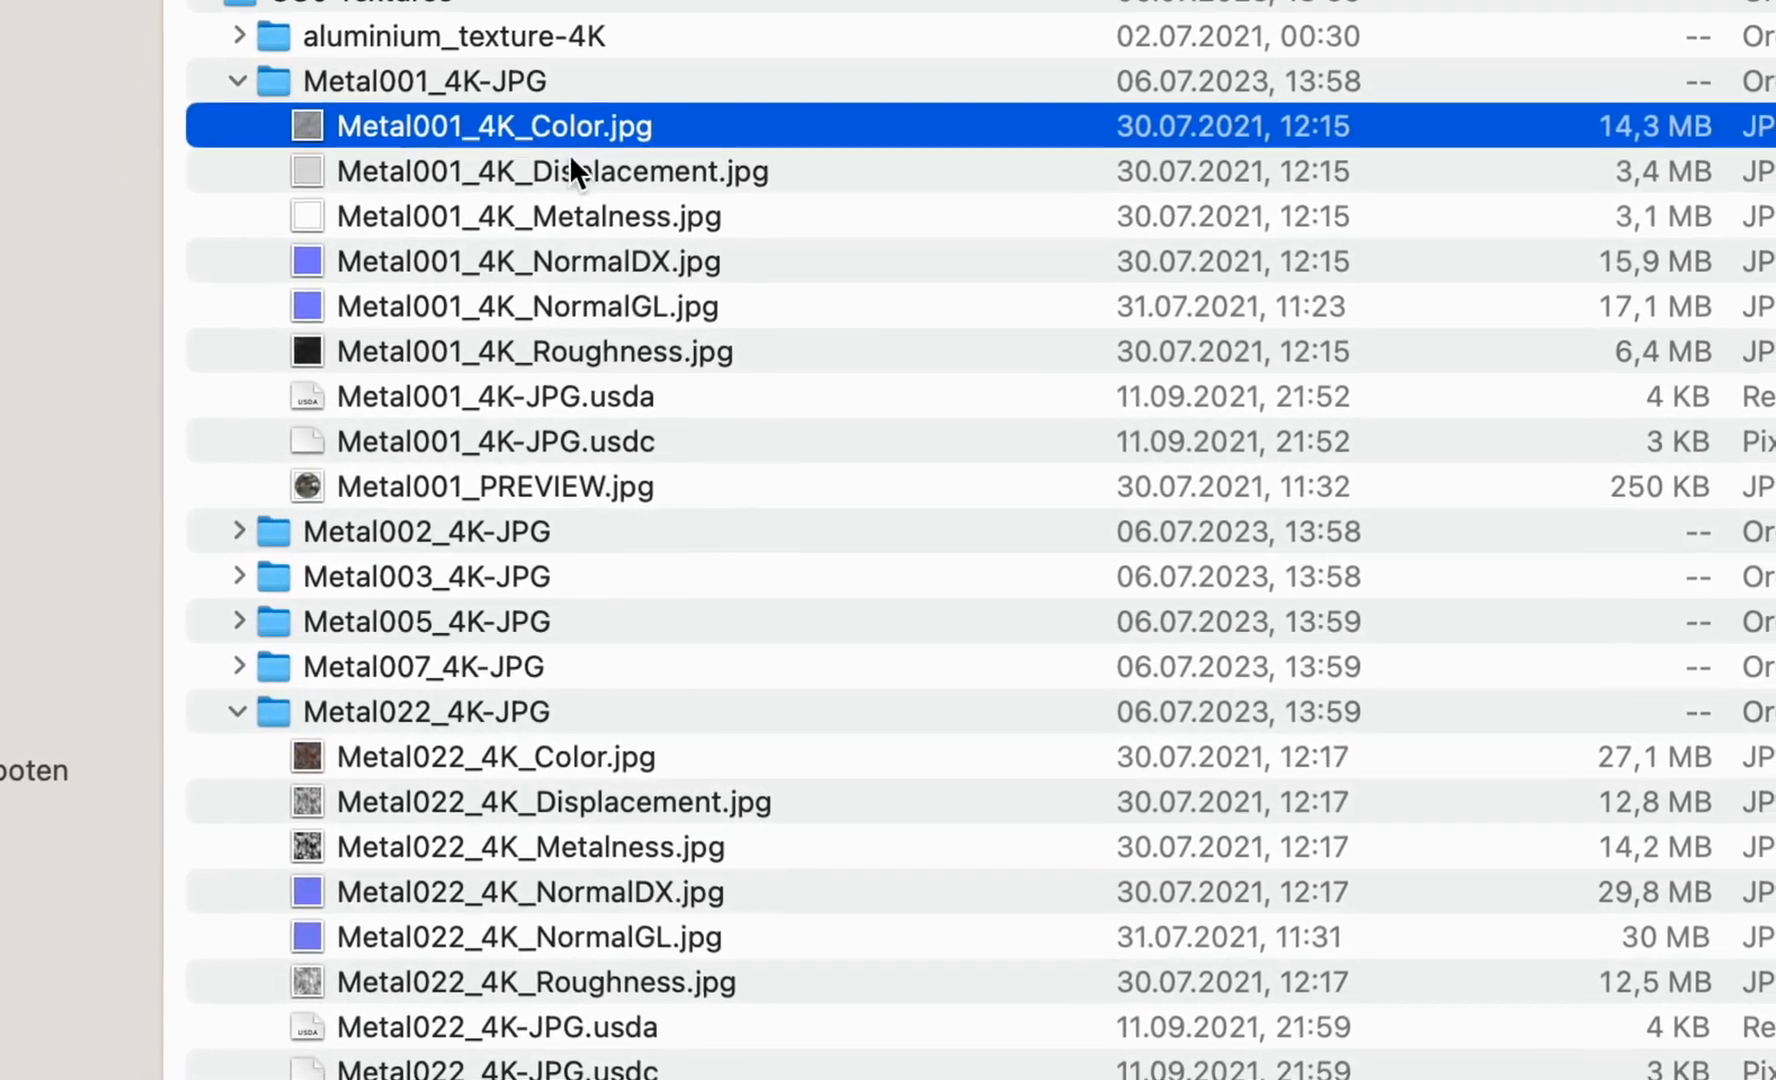
{"action": "left_click", "coordinate": [553, 282]}
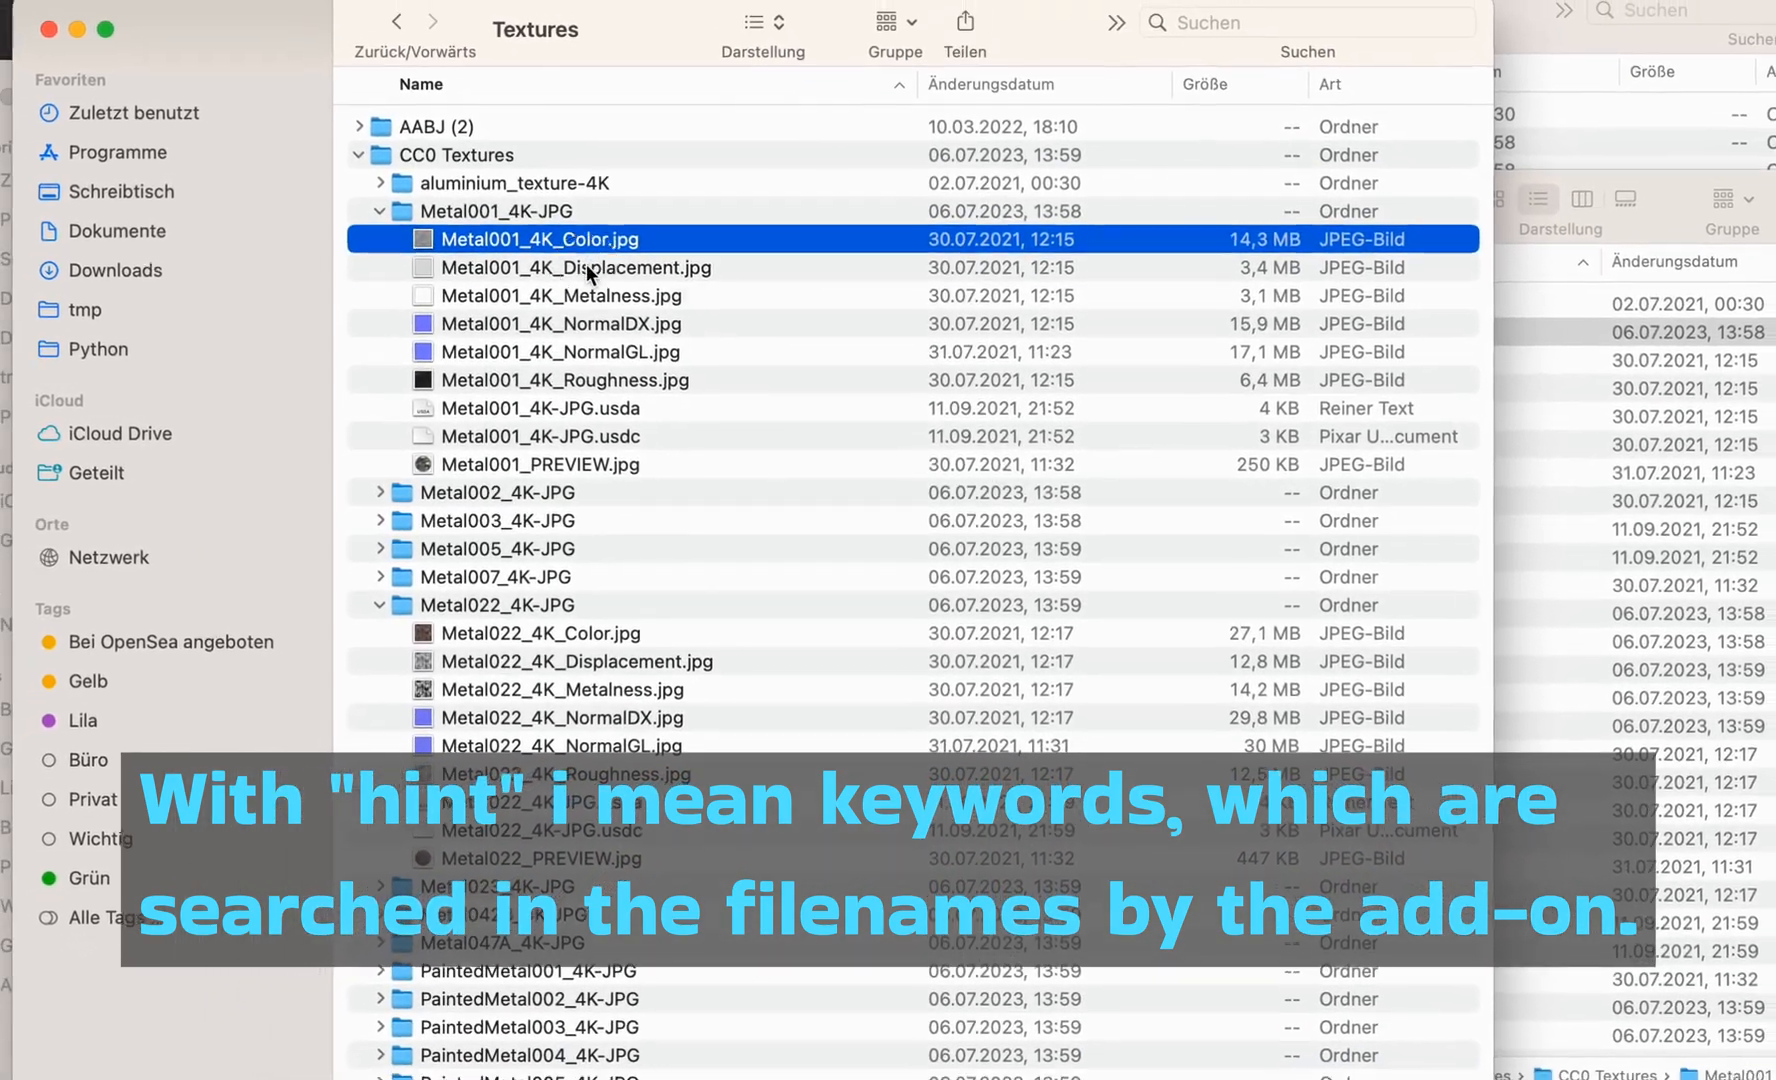
{"action": "left_click", "coordinate": [605, 342]}
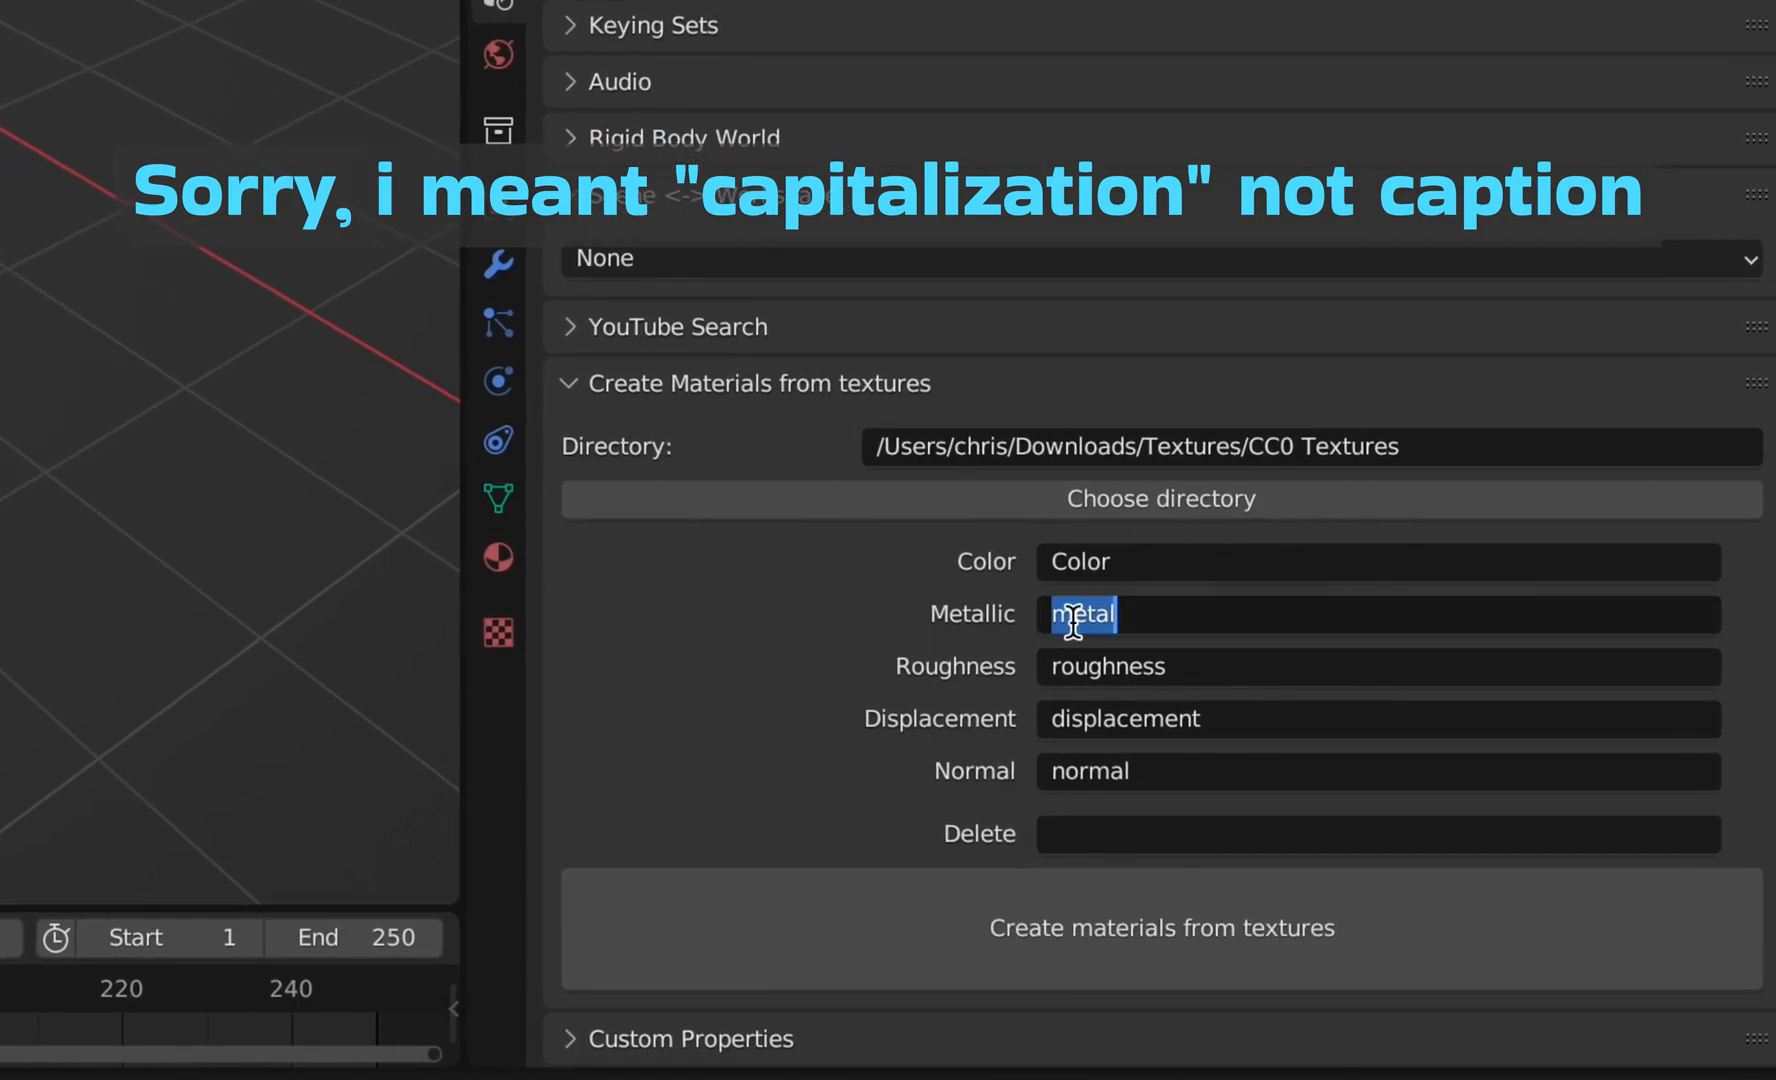
Enter keywords Metalness, Roughness, Displacement, NormalGL and delete text '_$' / '4K'.
{"action": "type", "text": "Metal"}
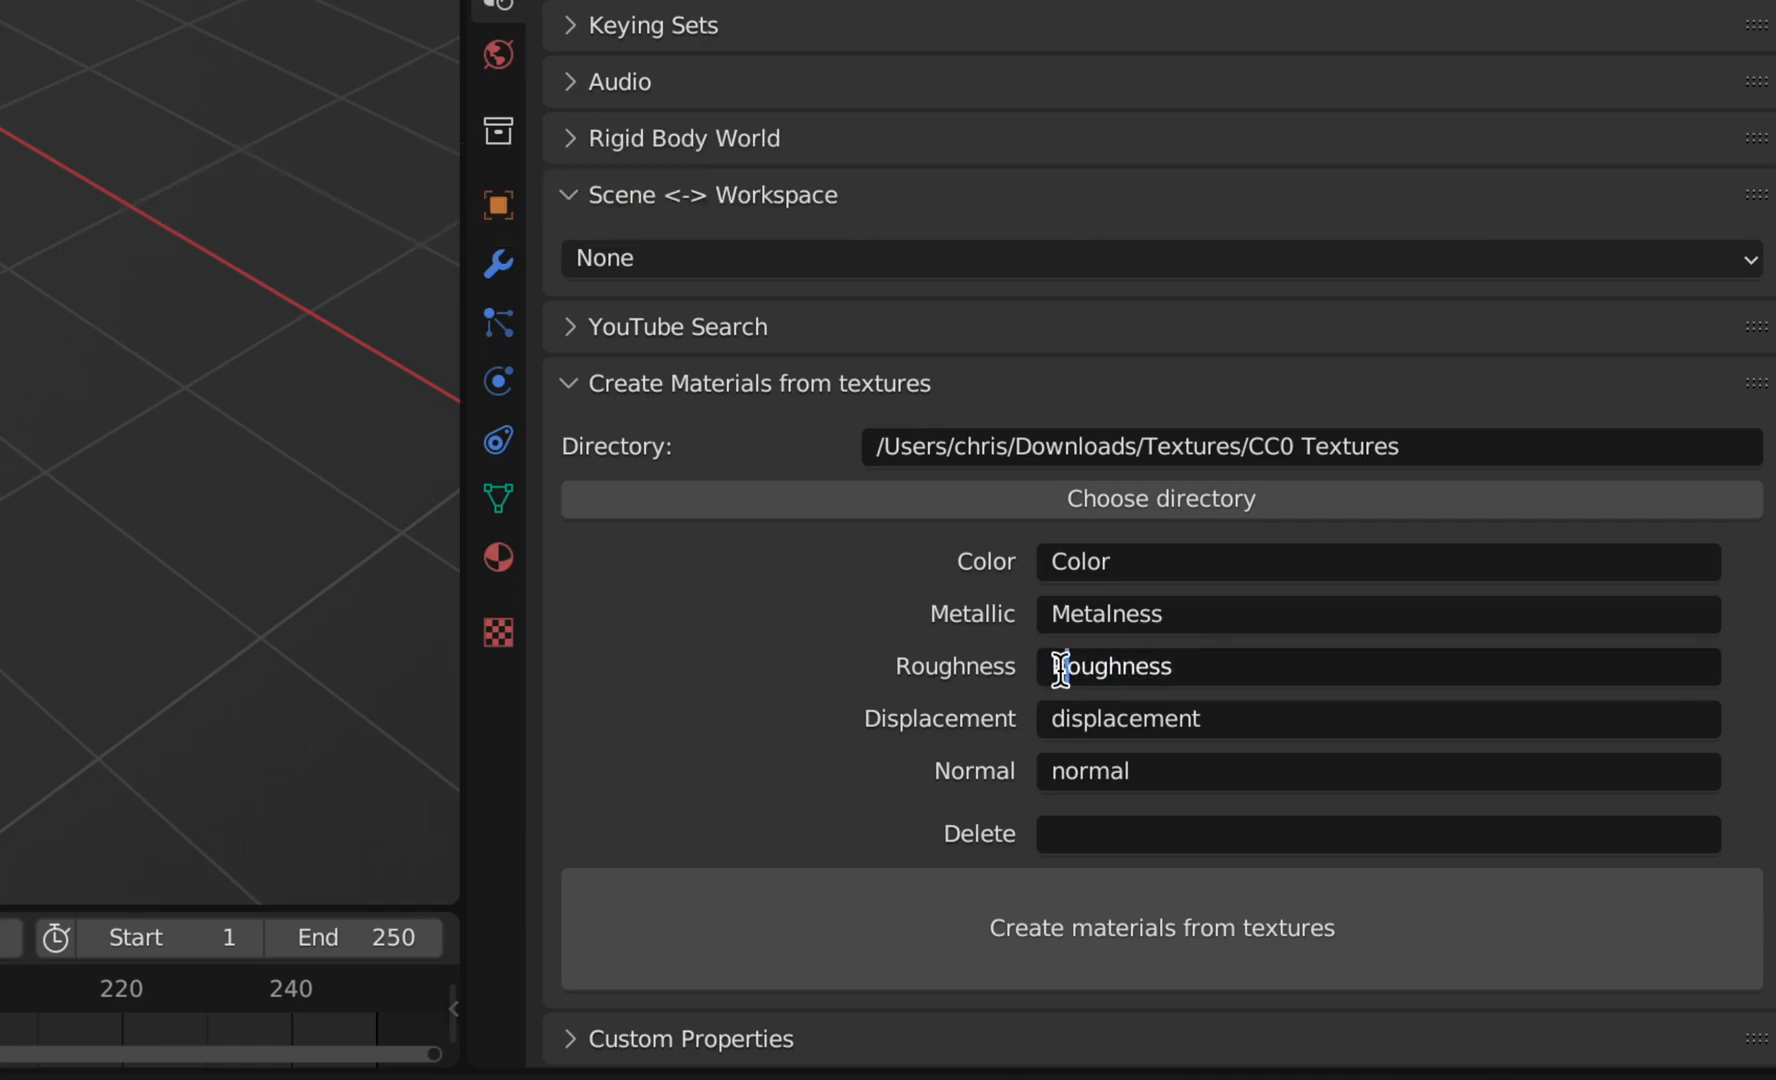
{"action": "double_click", "coordinate": [1121, 719]}
{"action": "type", "text": "N"}
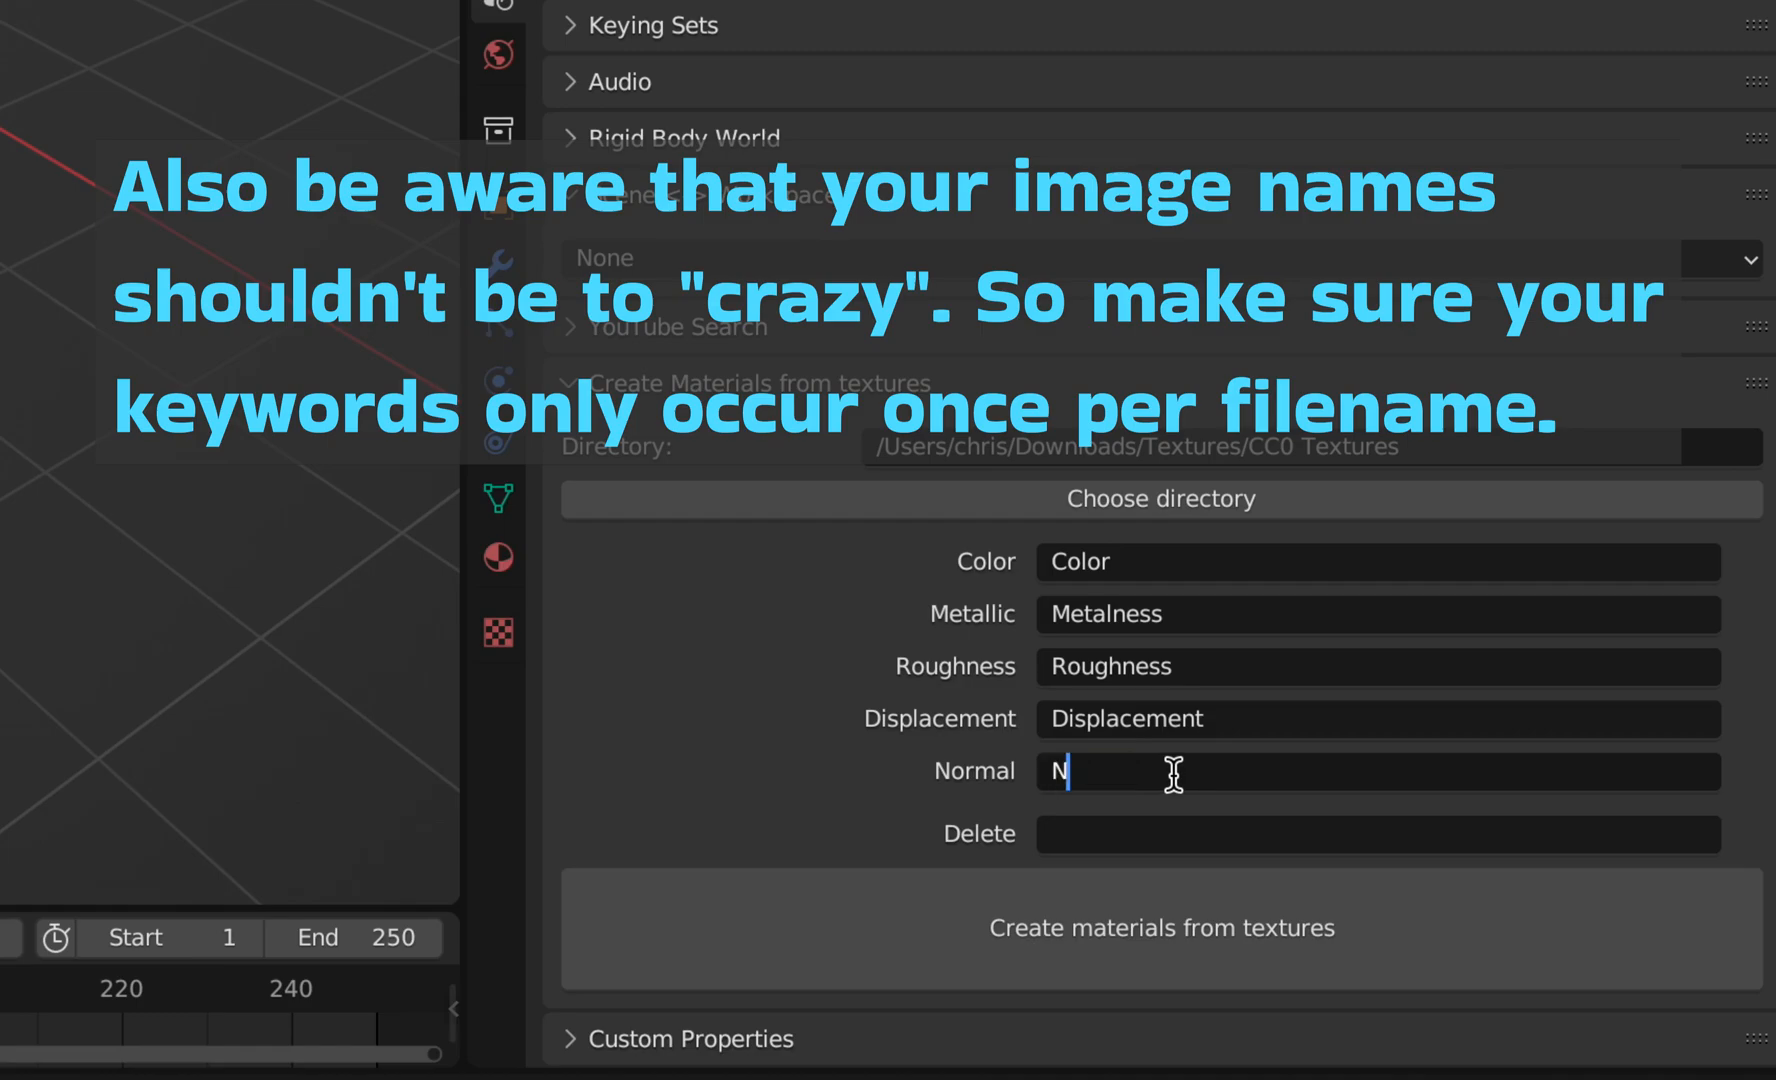
{"action": "type", "text": "ormalGL"}
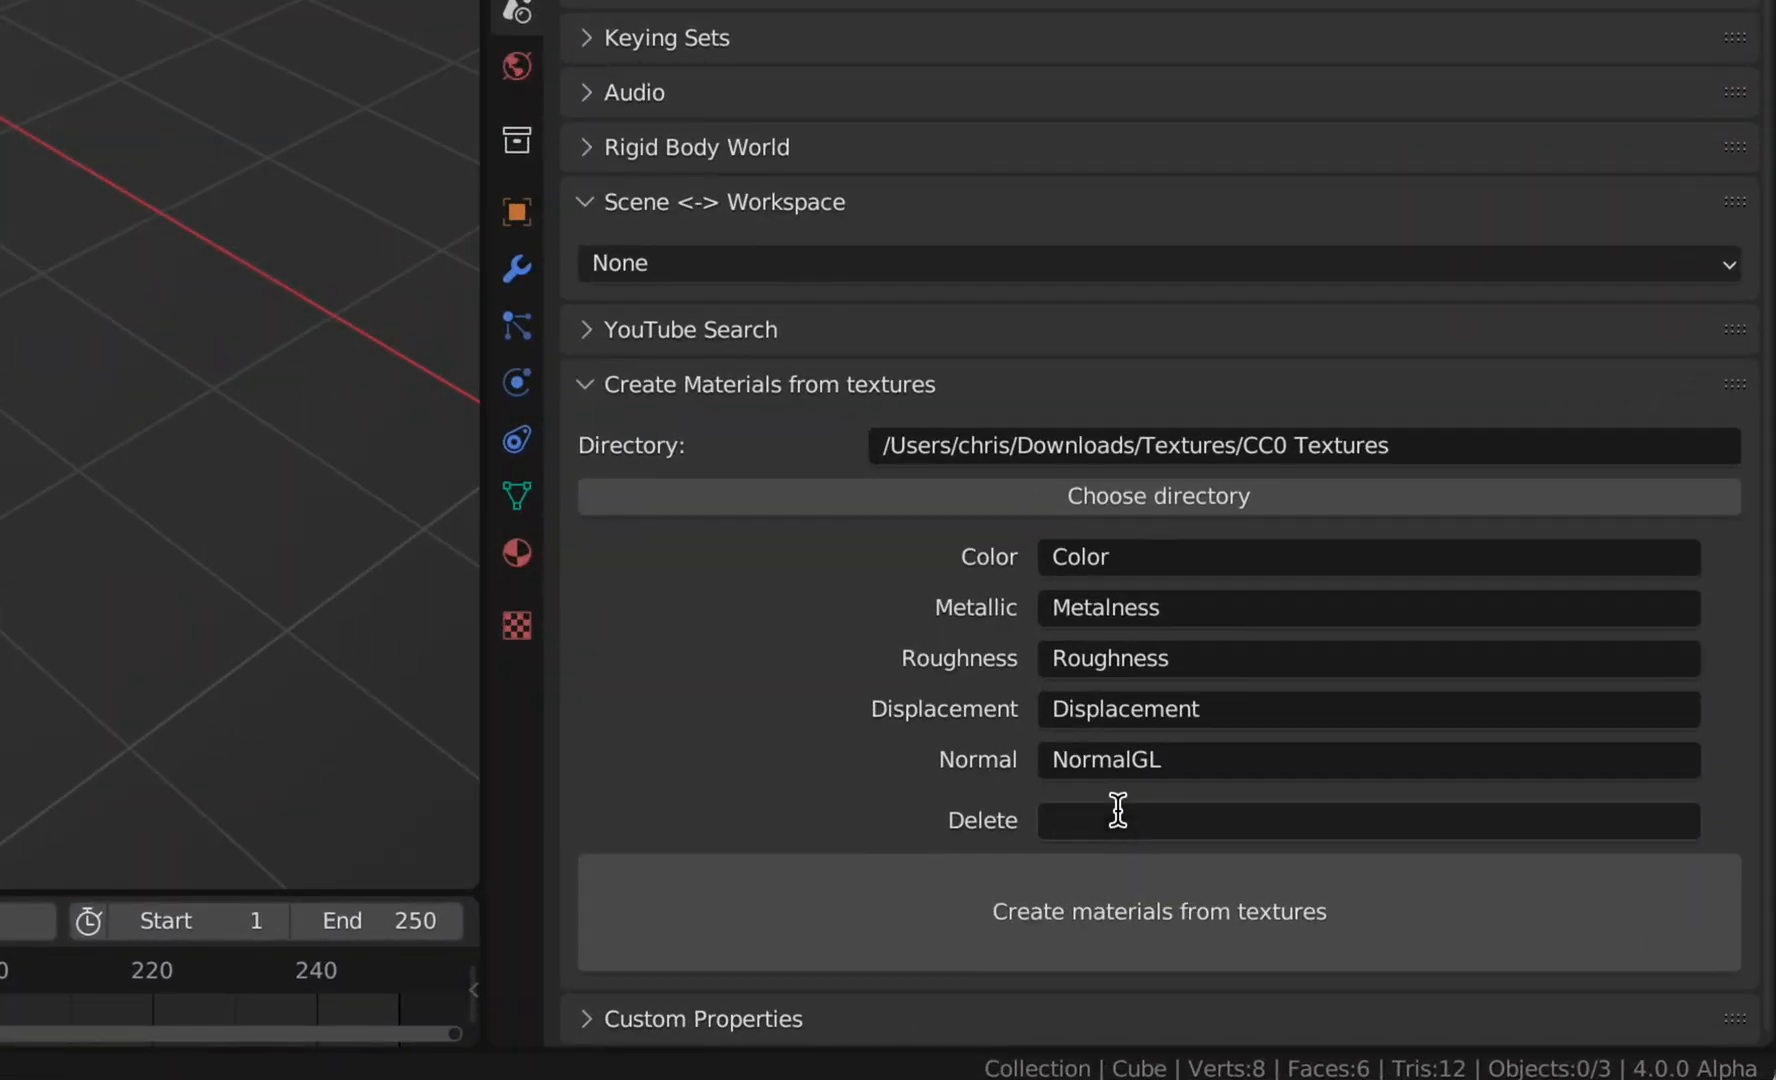
{"action": "type", "text": "_$"}
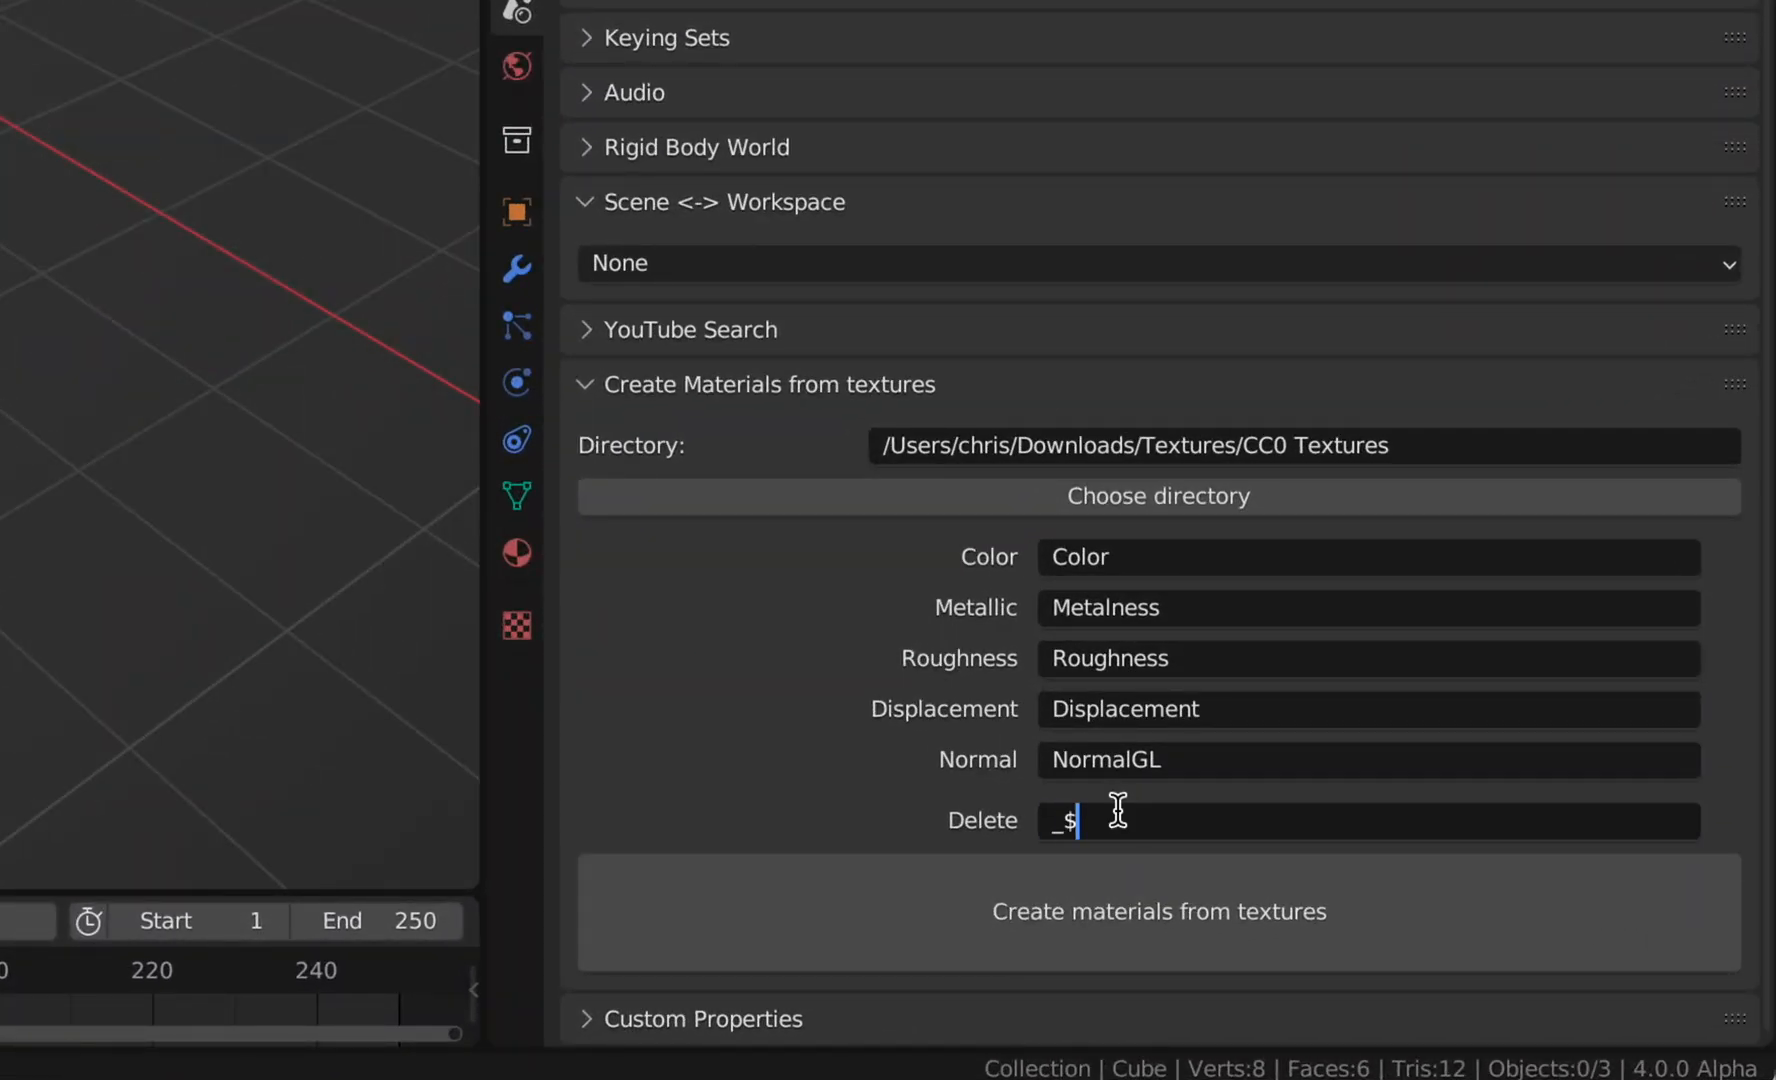
{"action": "type", "text": "4K"}
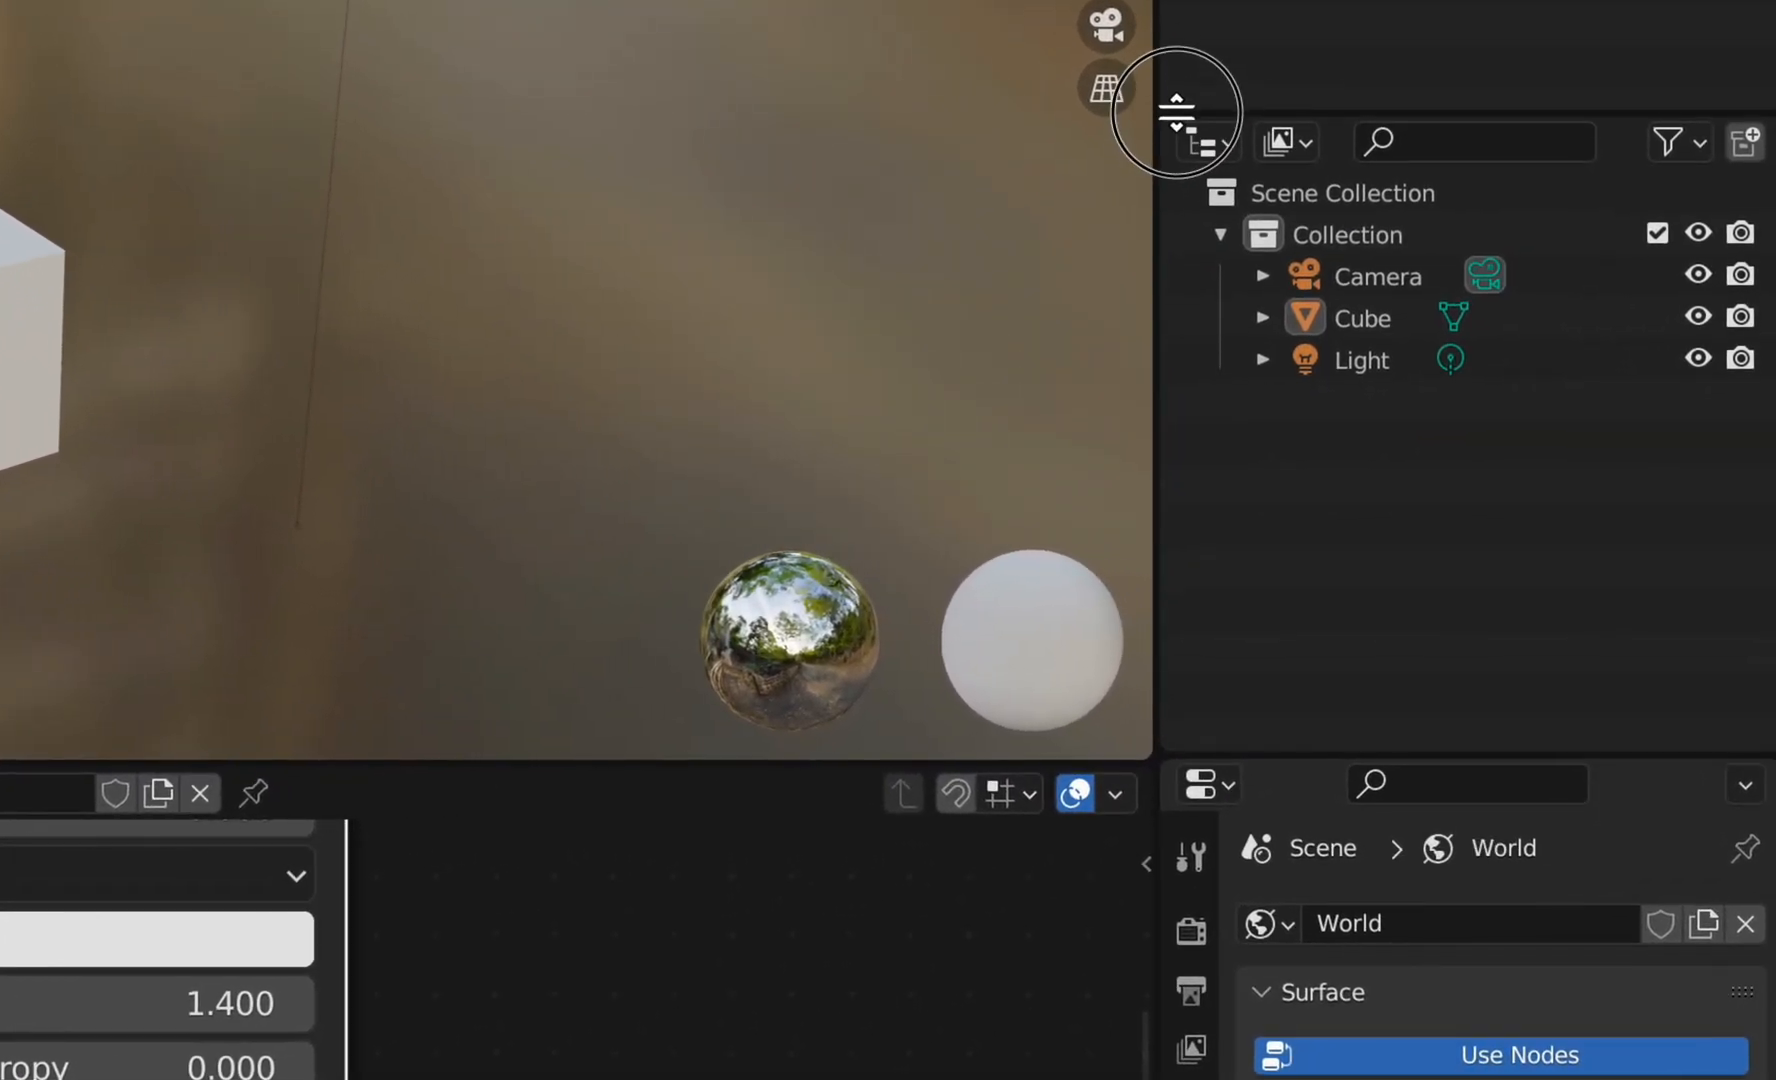
Show Materials in the Outliner's Blender File view and generate materials from the textures.
{"action": "left_click", "coordinate": [1283, 143]}
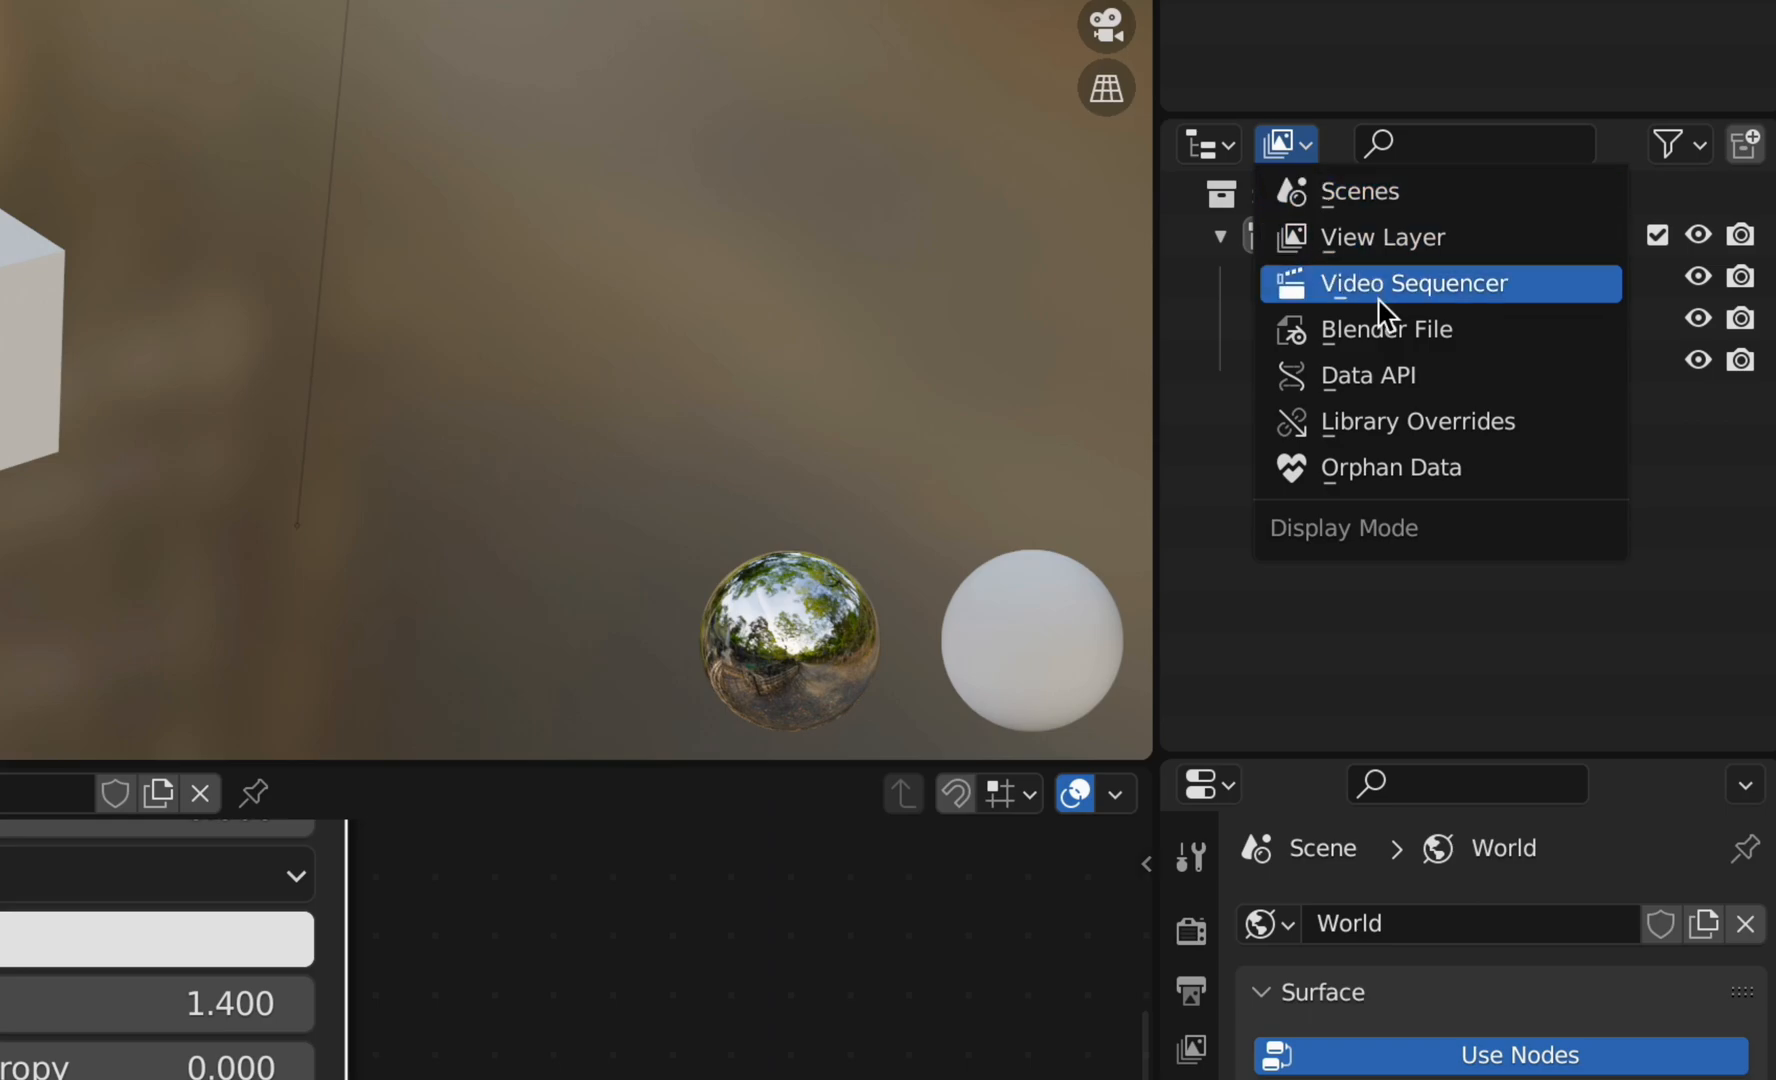
{"action": "left_click", "coordinate": [1381, 328]}
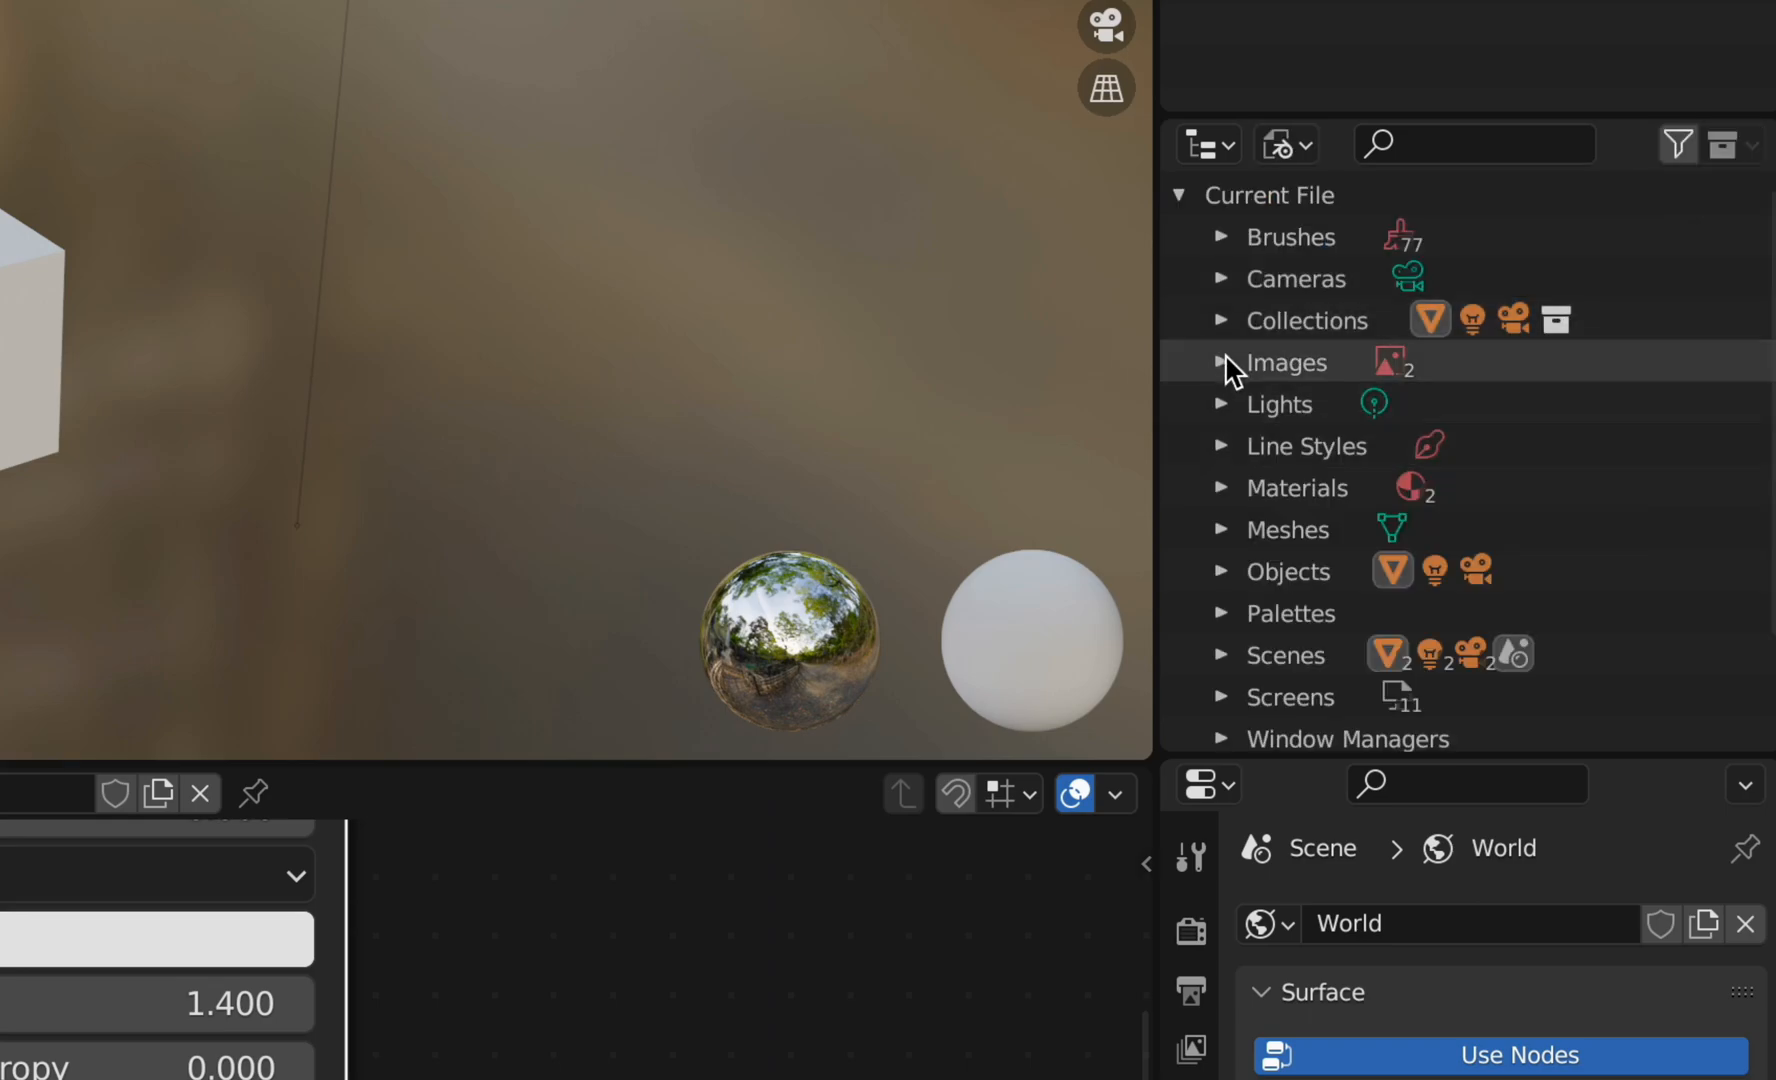
{"action": "left_click", "coordinate": [1222, 488]}
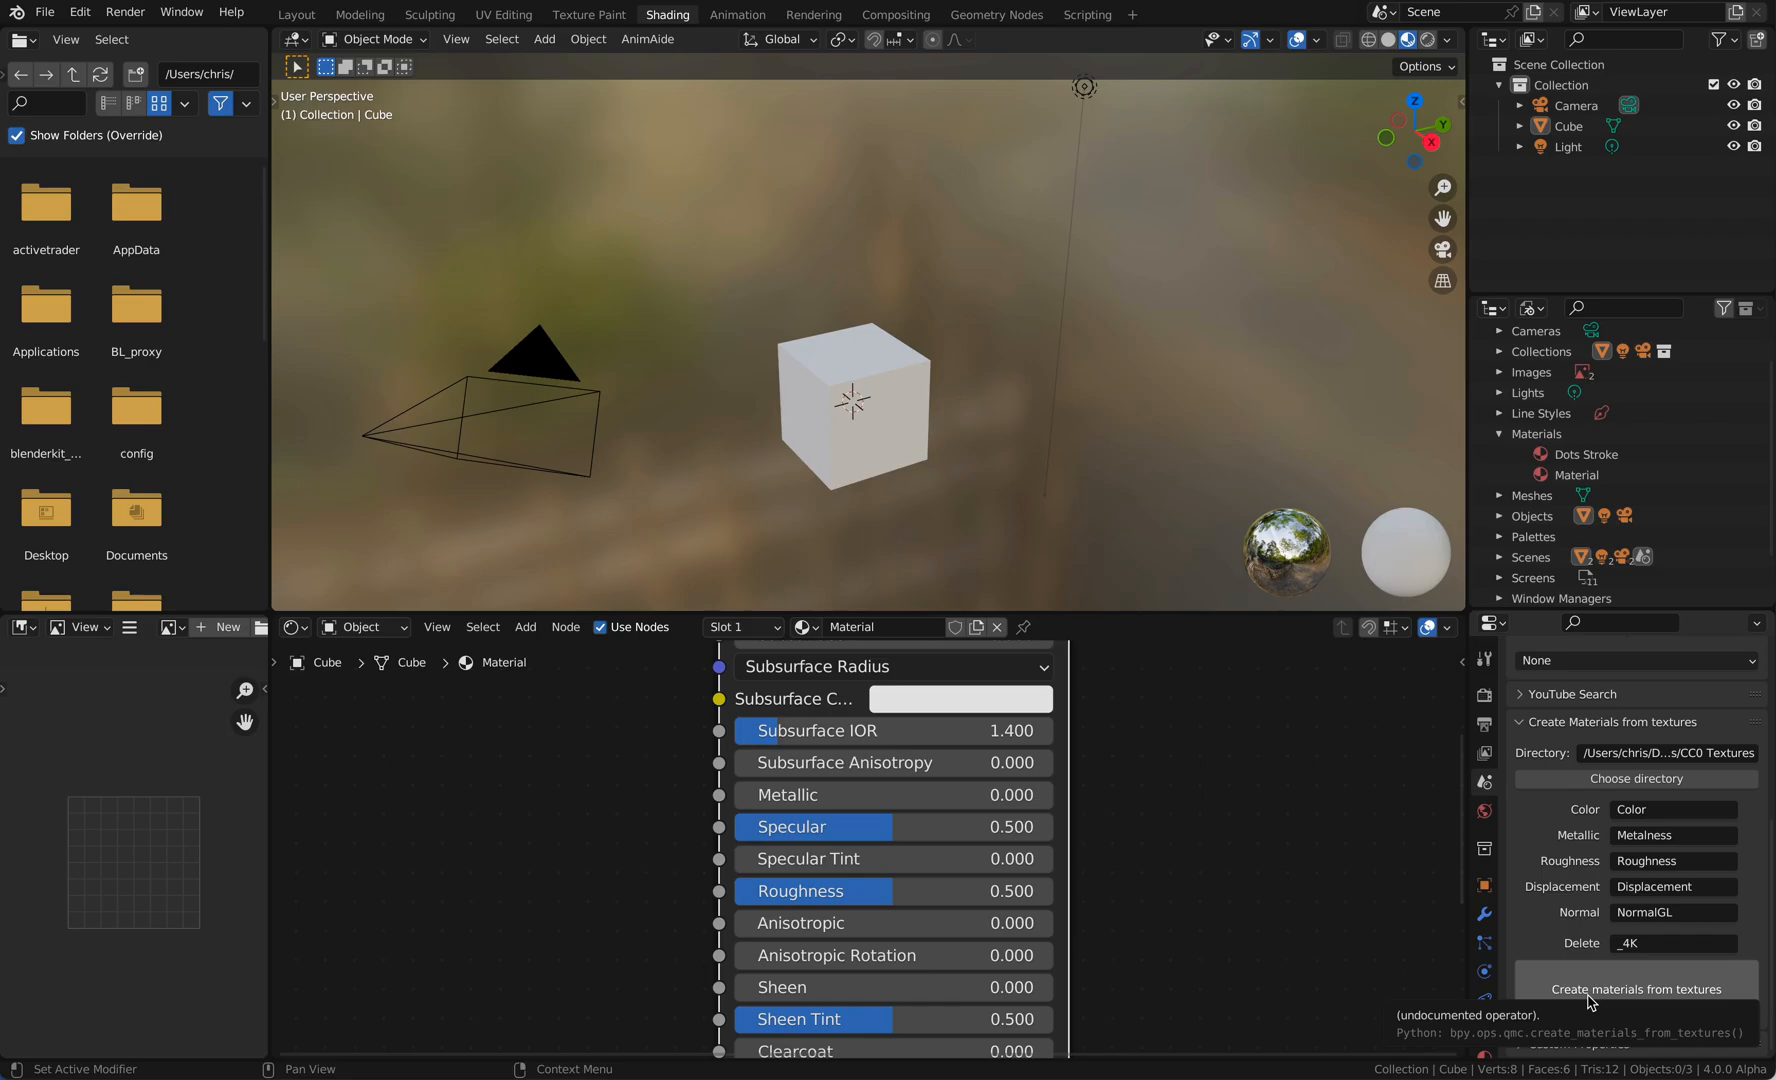
{"action": "left_click", "coordinate": [1634, 988]}
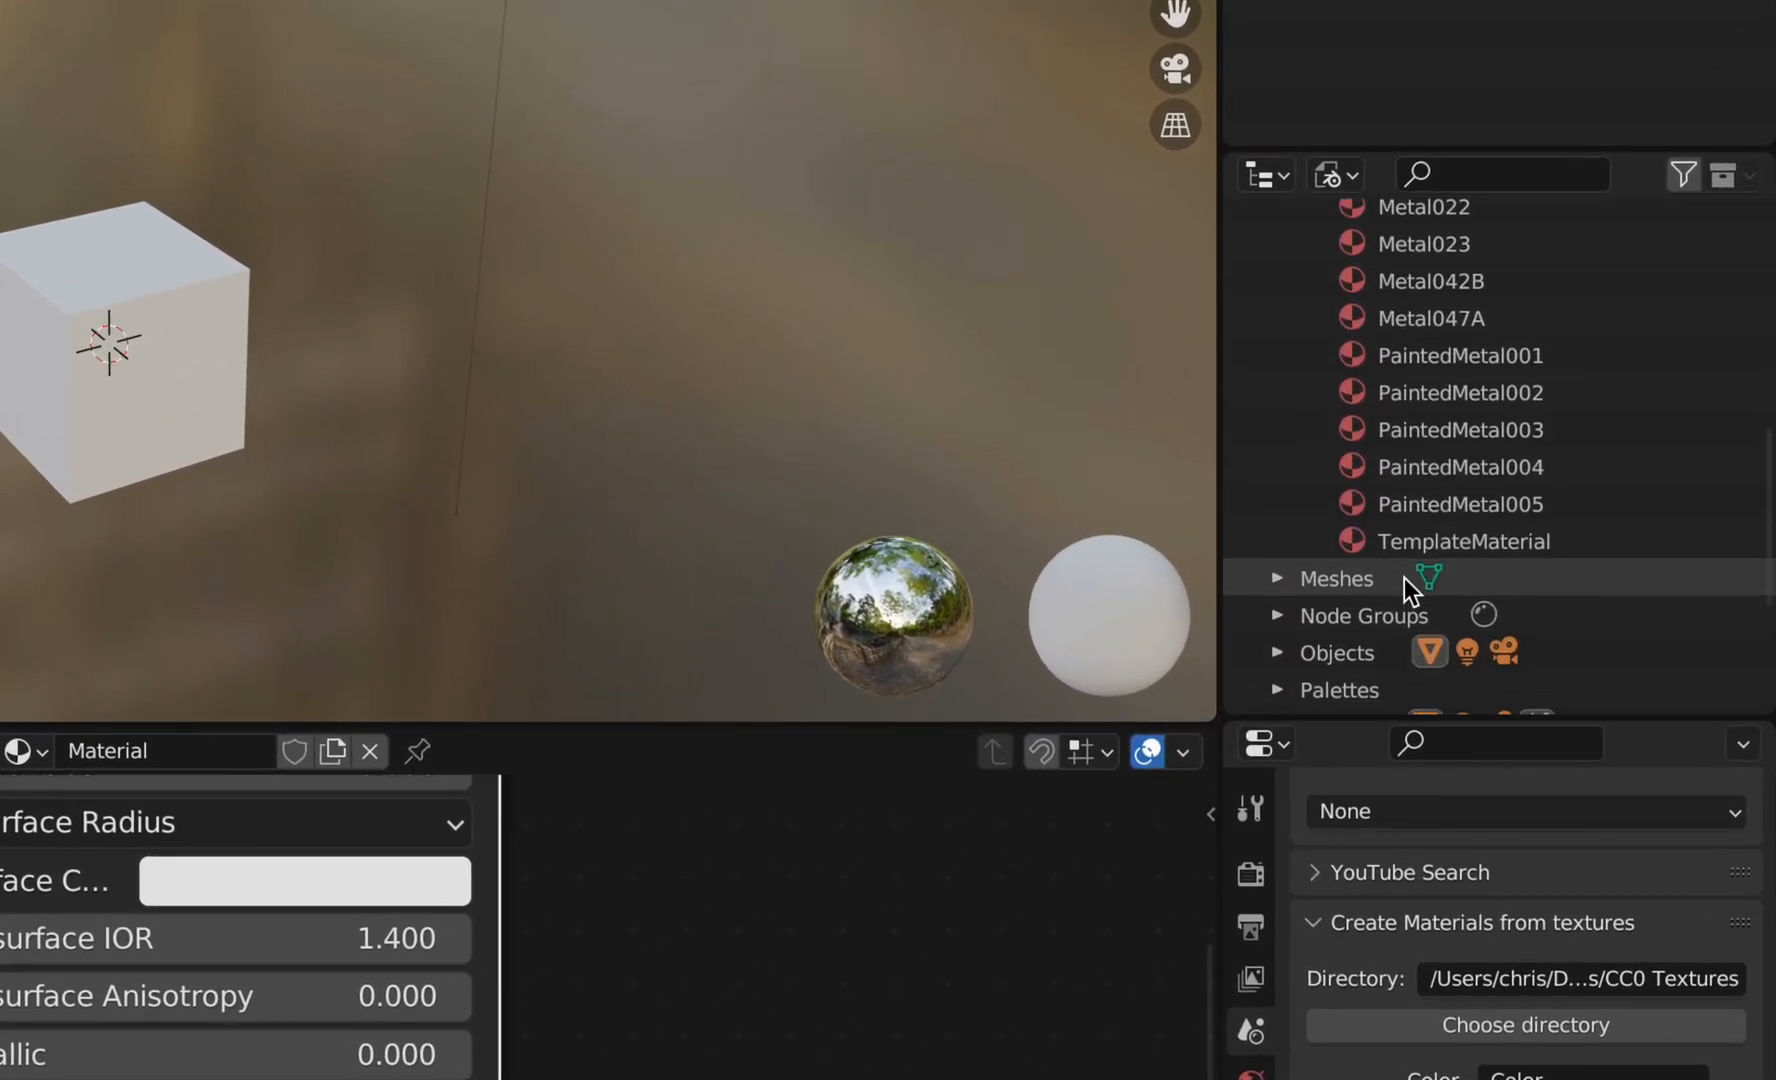
{"action": "scroll", "scroll_direction": "up", "scroll_amount": 3}
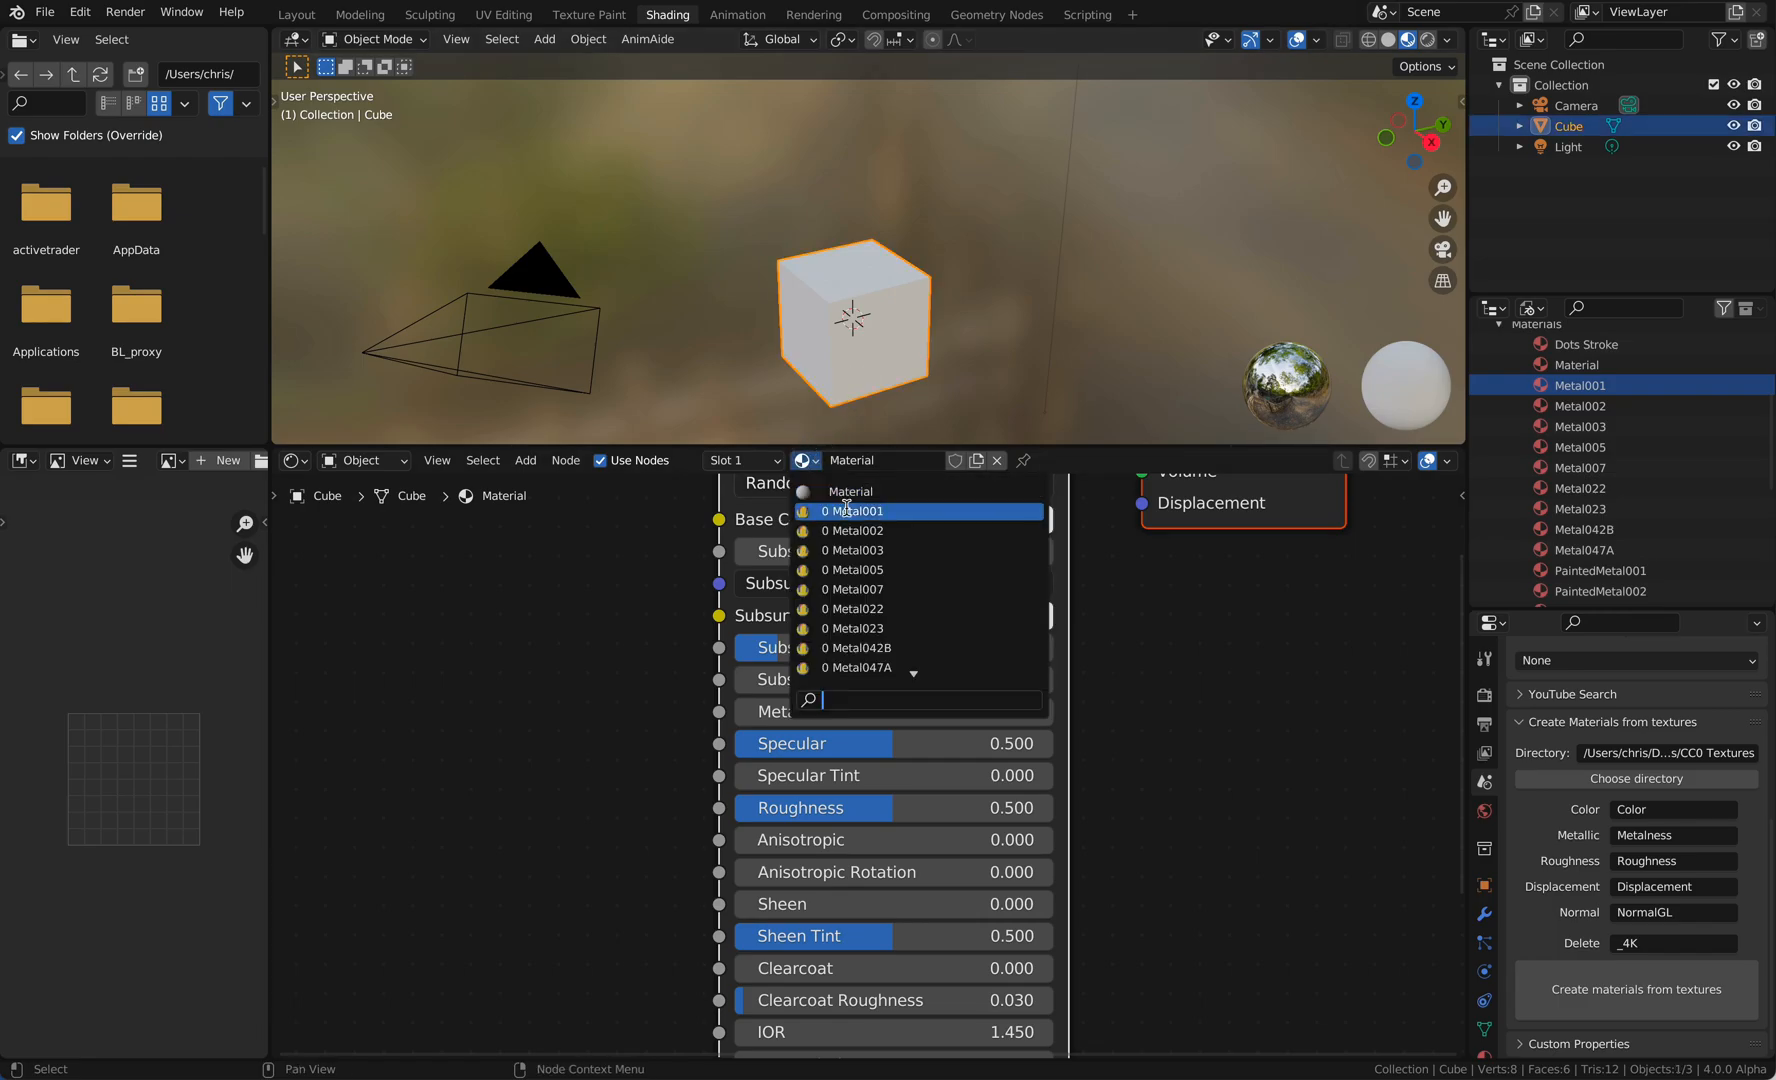
Assign Metal001, then PaintedMetal001, to the cube from the material dropdown.
{"action": "left_click", "coordinate": [859, 509]}
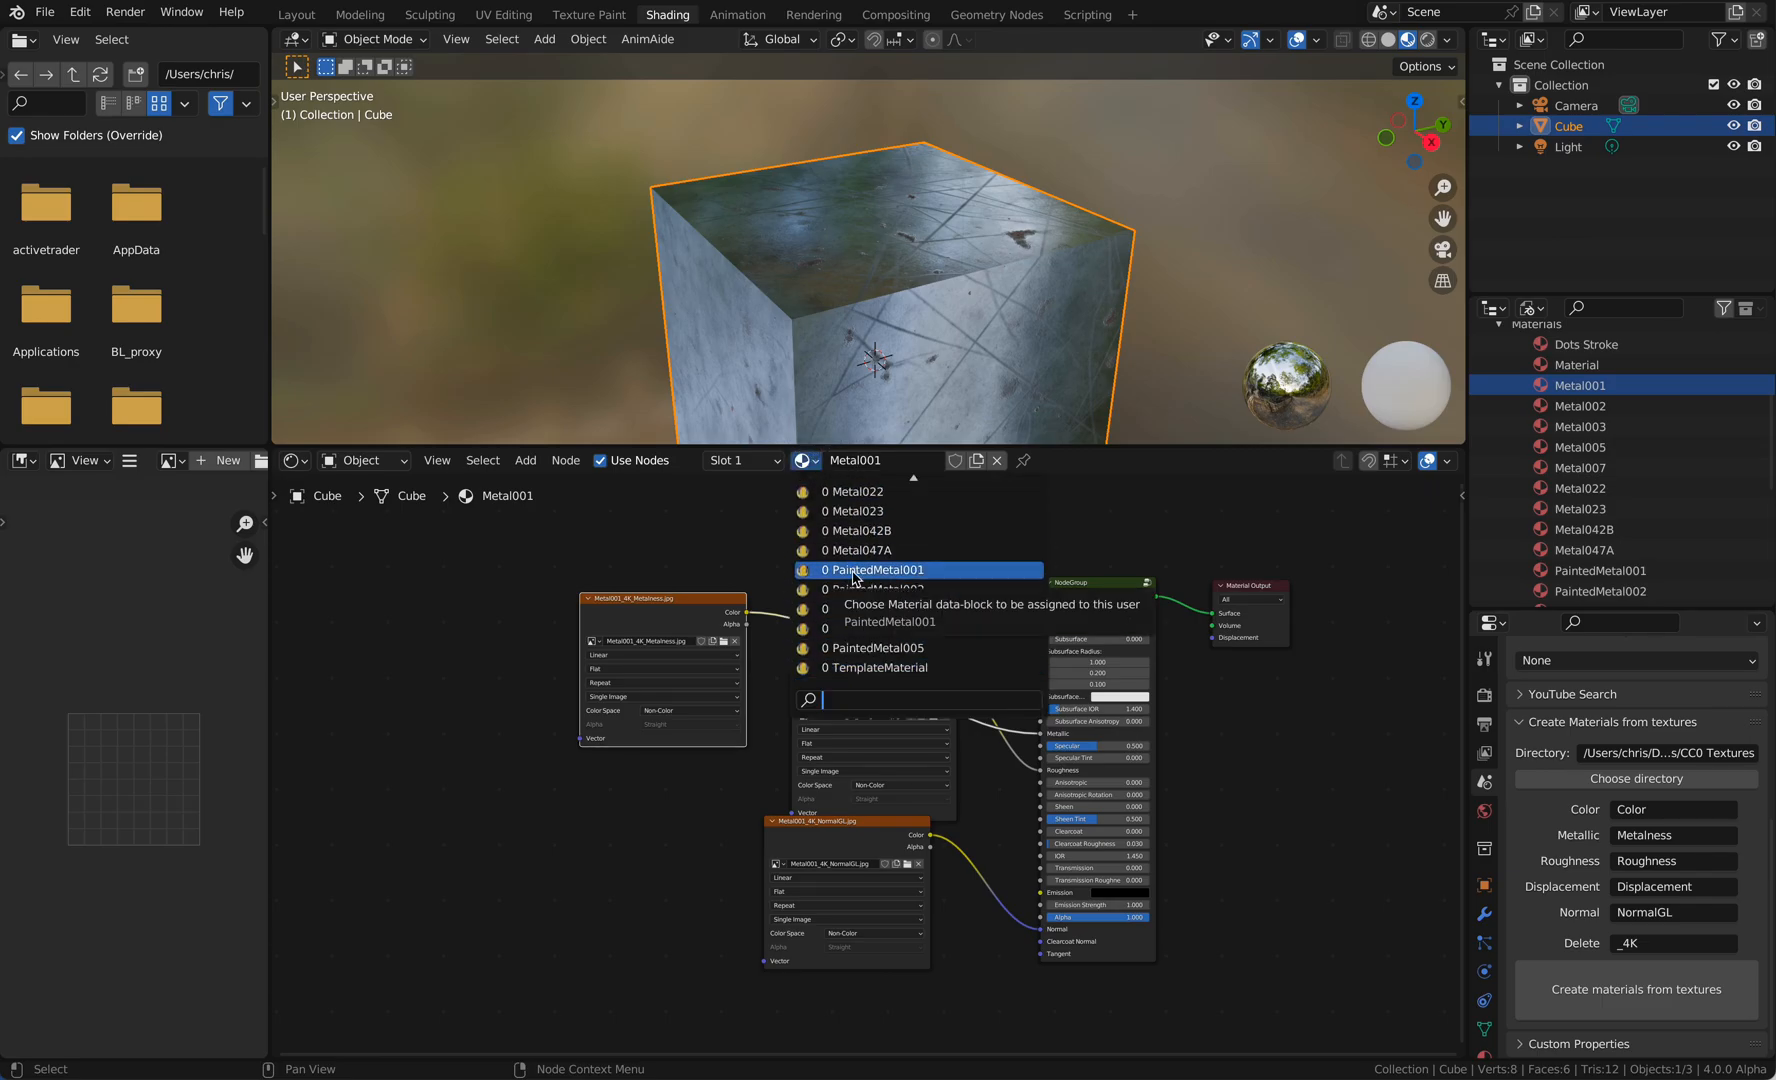
{"action": "left_click", "coordinate": [876, 569]}
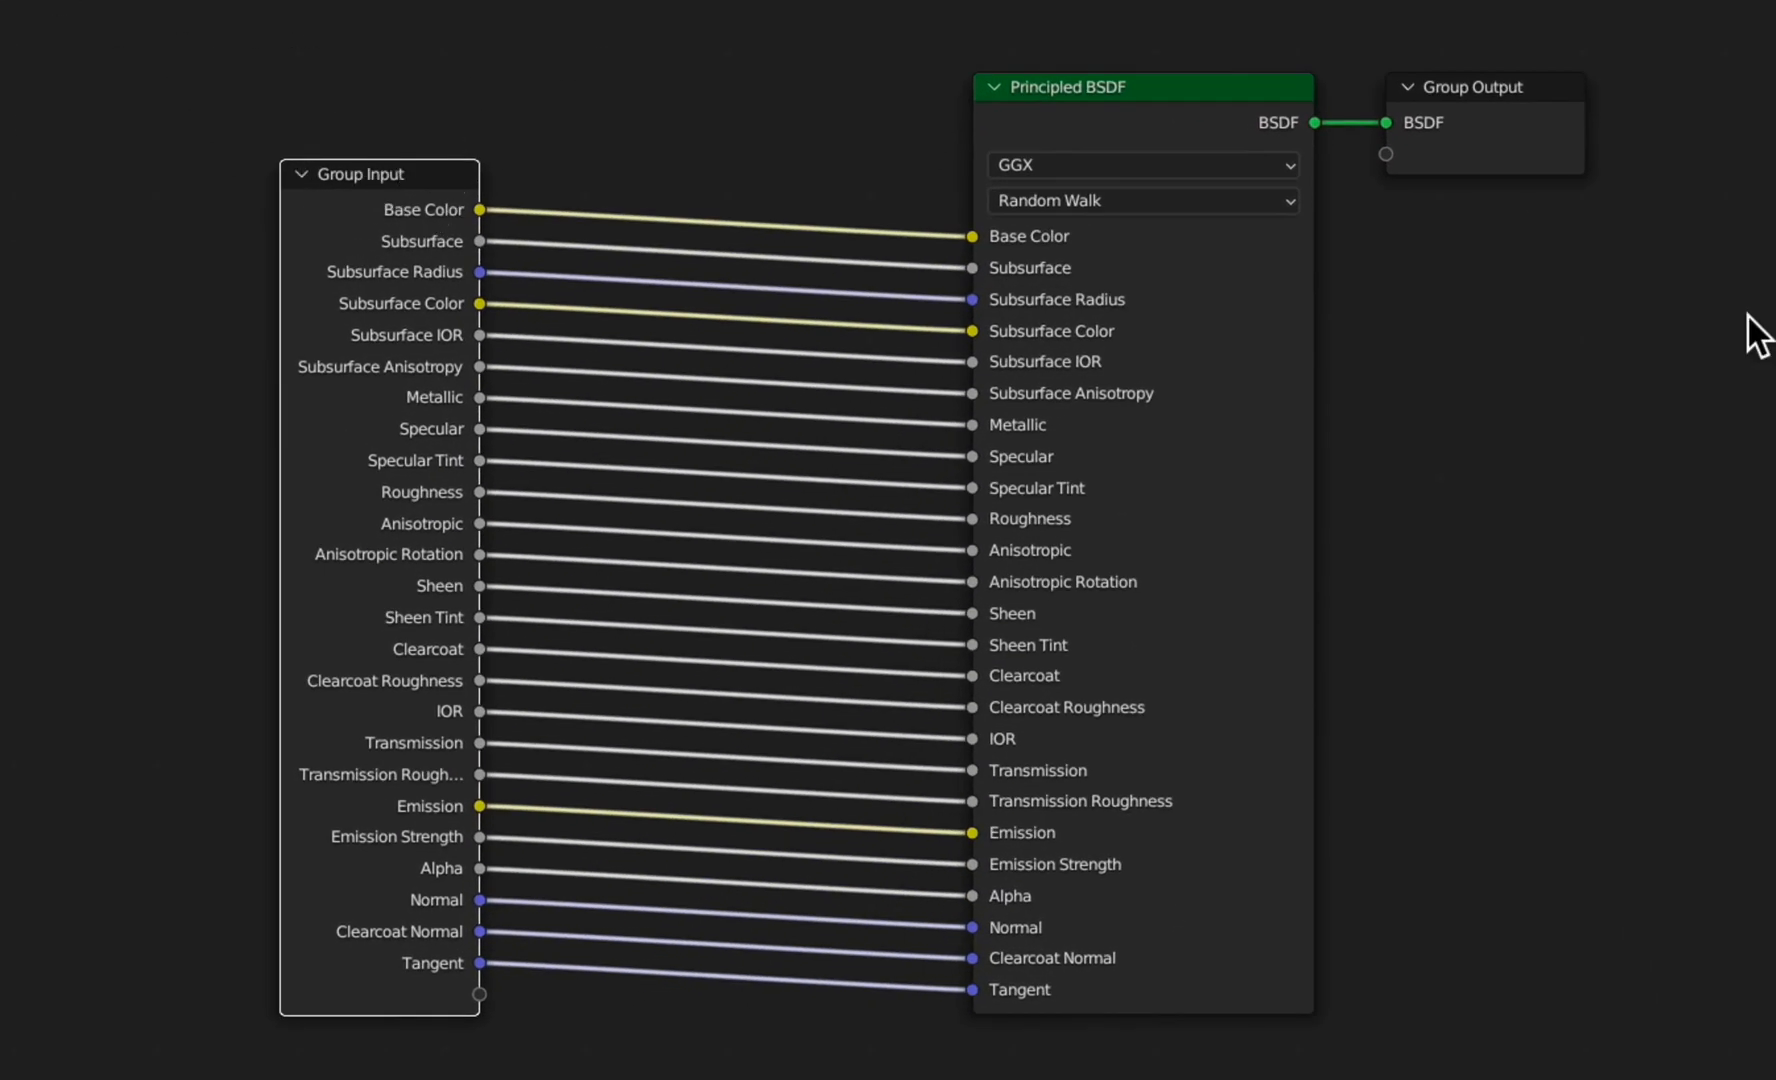
{"action": "mouse_move", "coordinate": [1189, 294]}
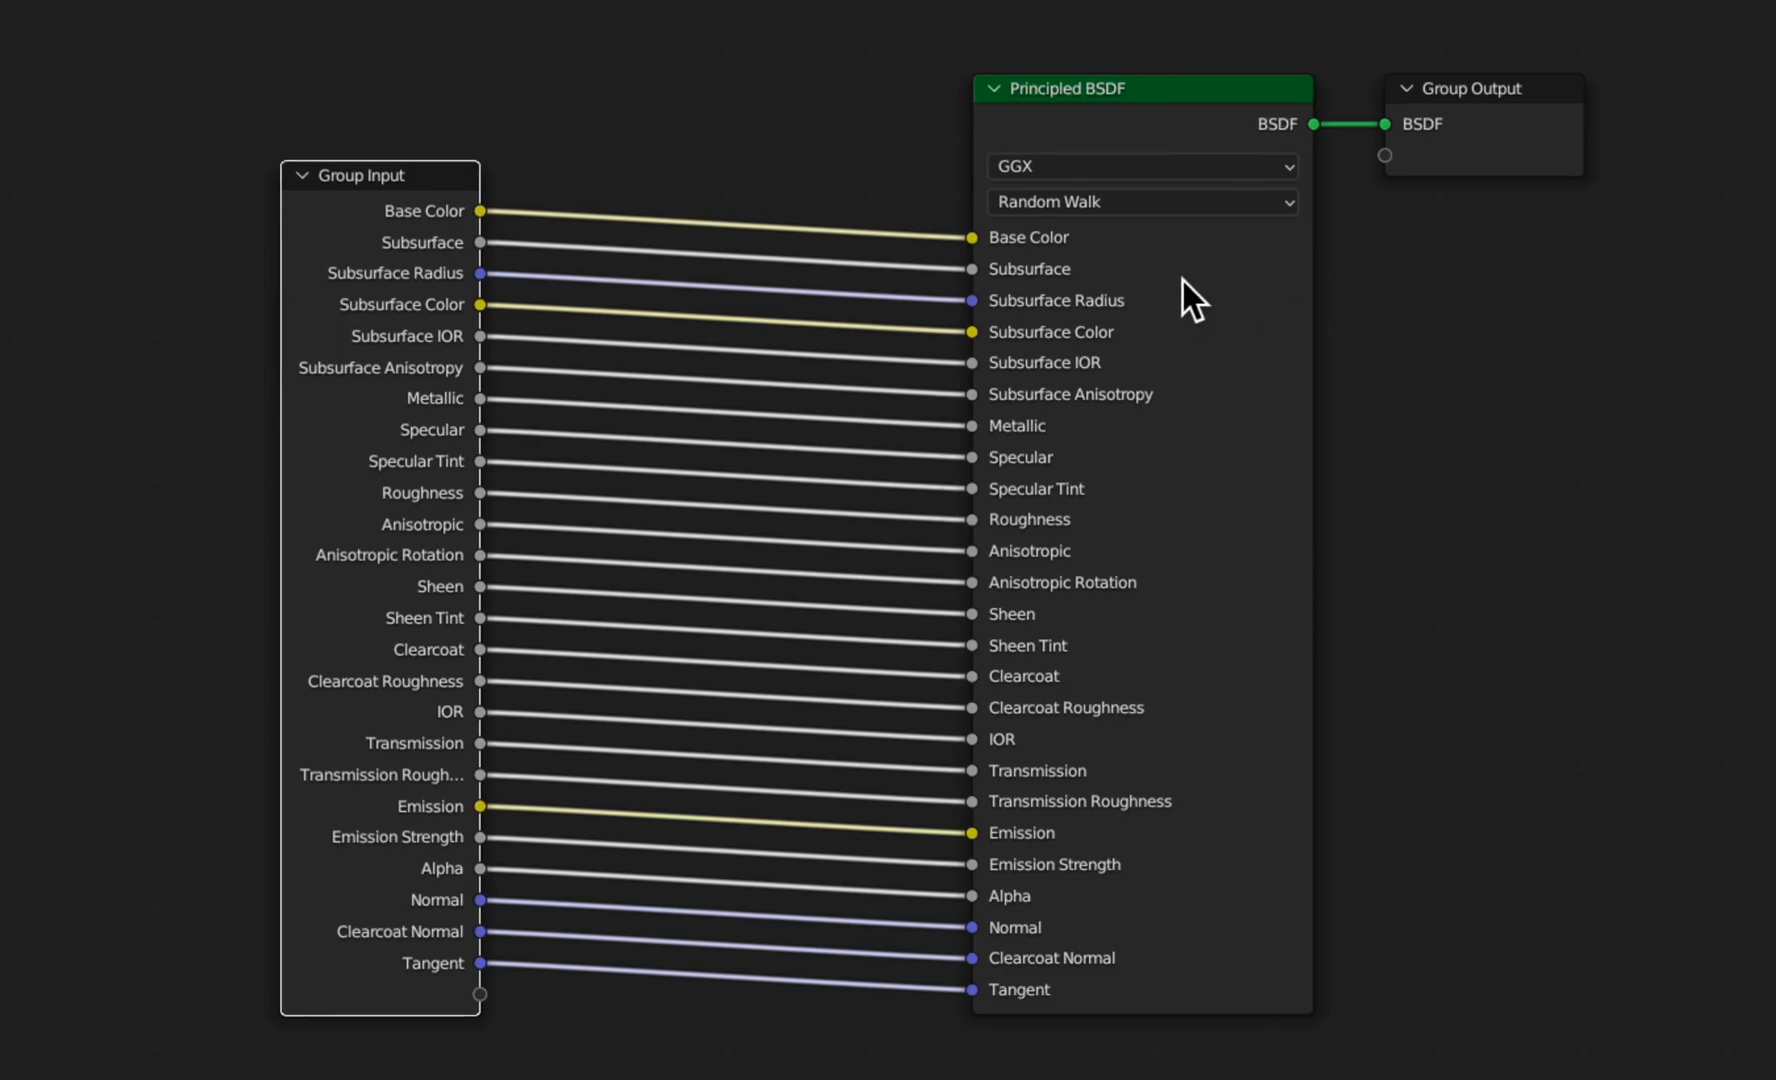
{"action": "key", "text": "Tab"}
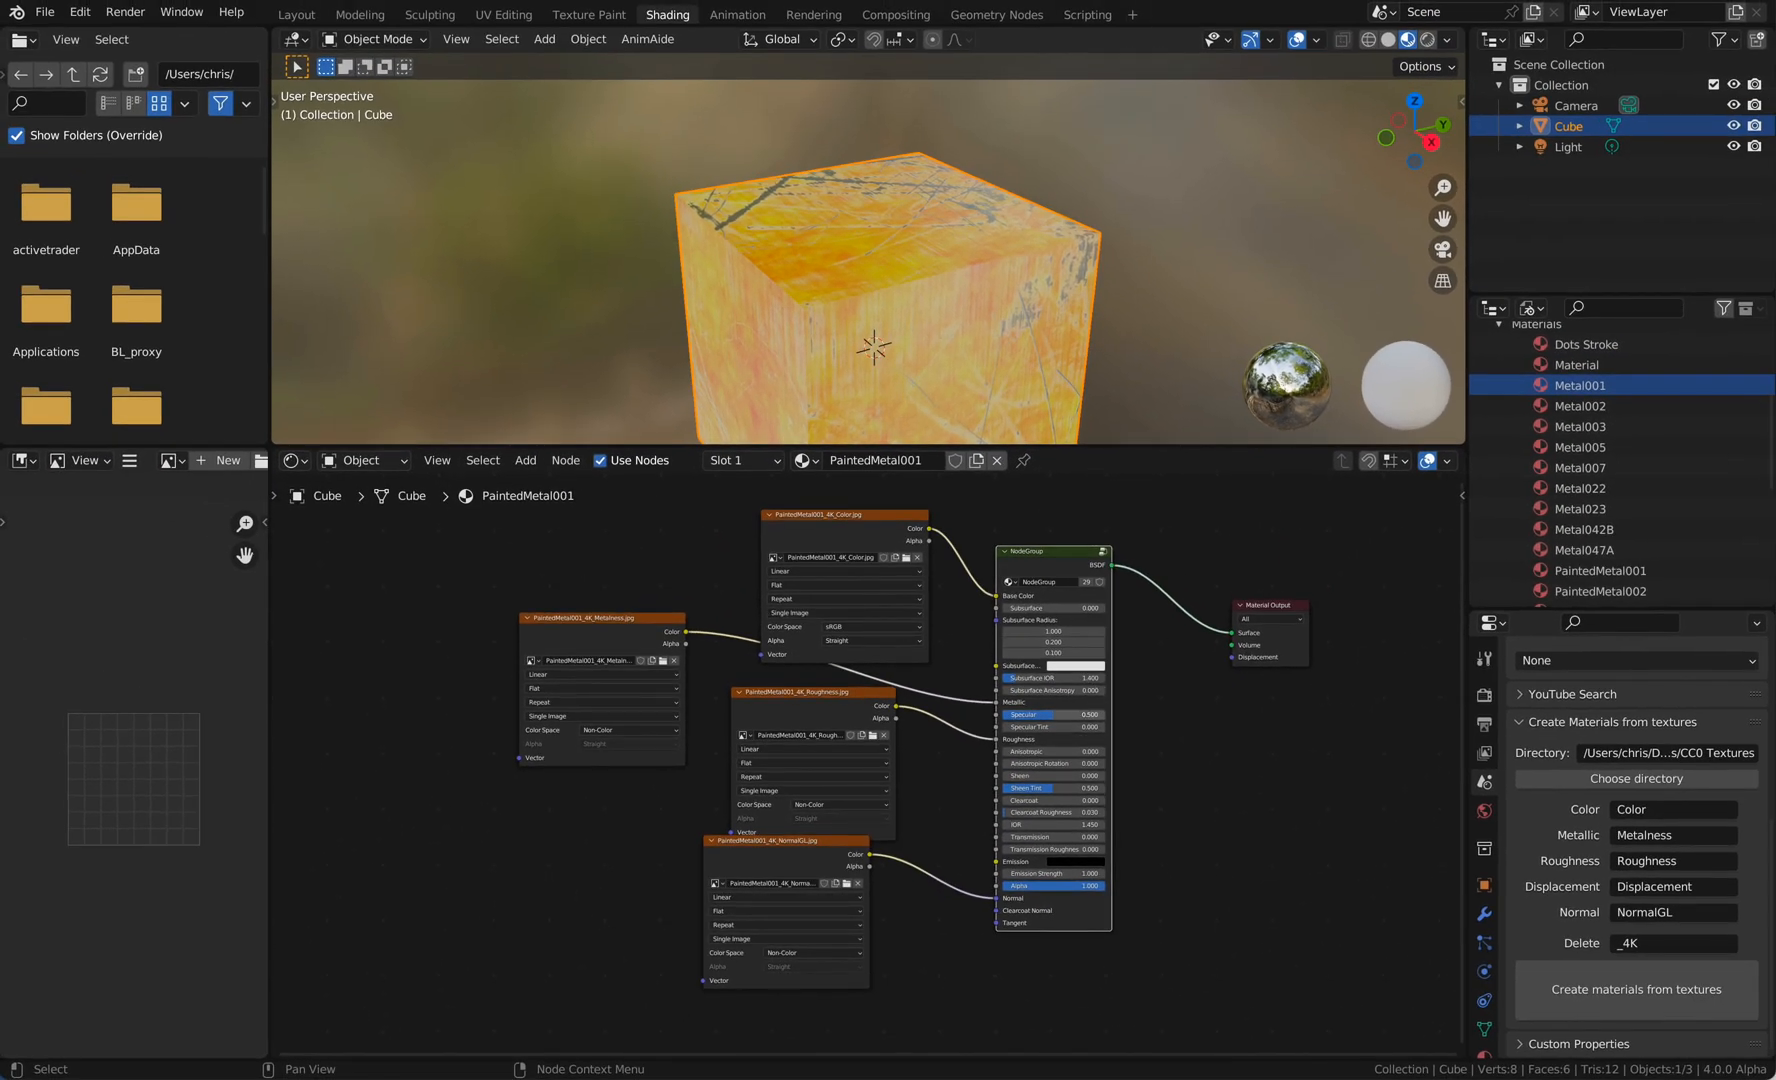
Review the cube's PaintedMetal001 node tree in the Shader Editor.
{"action": "double_click", "coordinate": [1052, 551]}
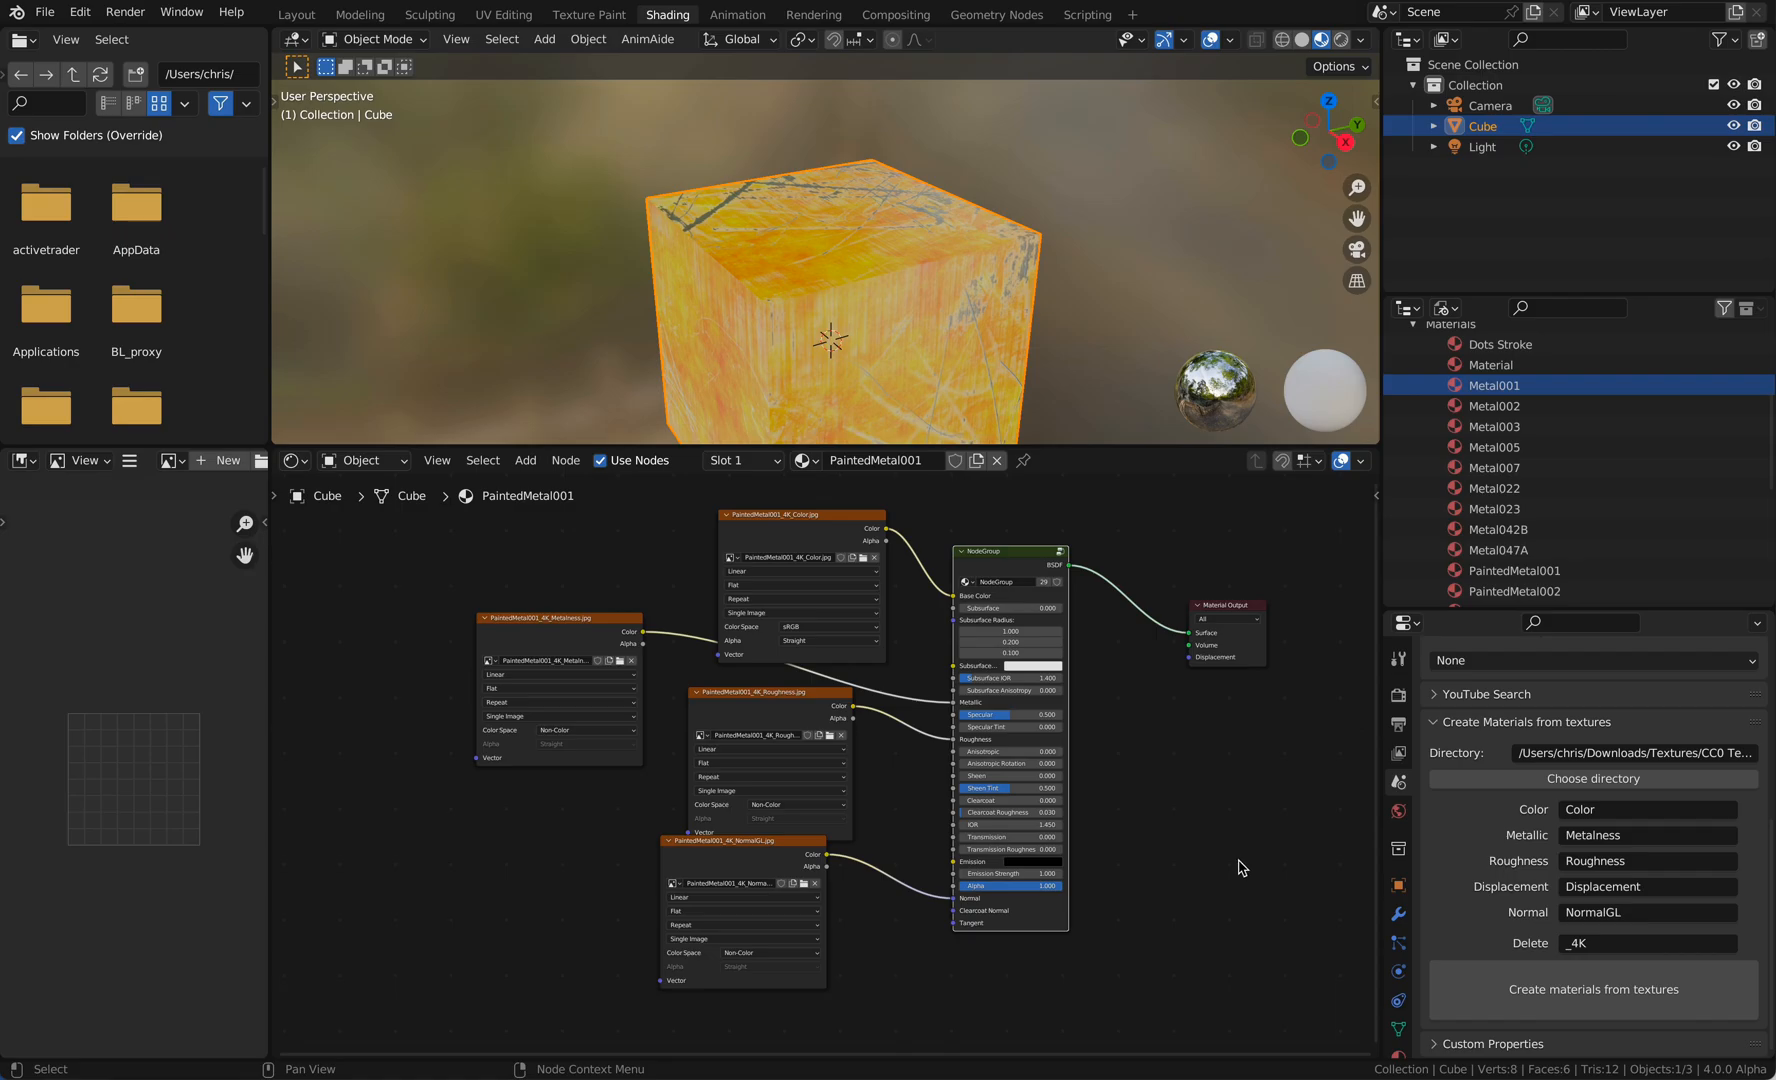
{"action": "mouse_move", "coordinate": [1250, 120]}
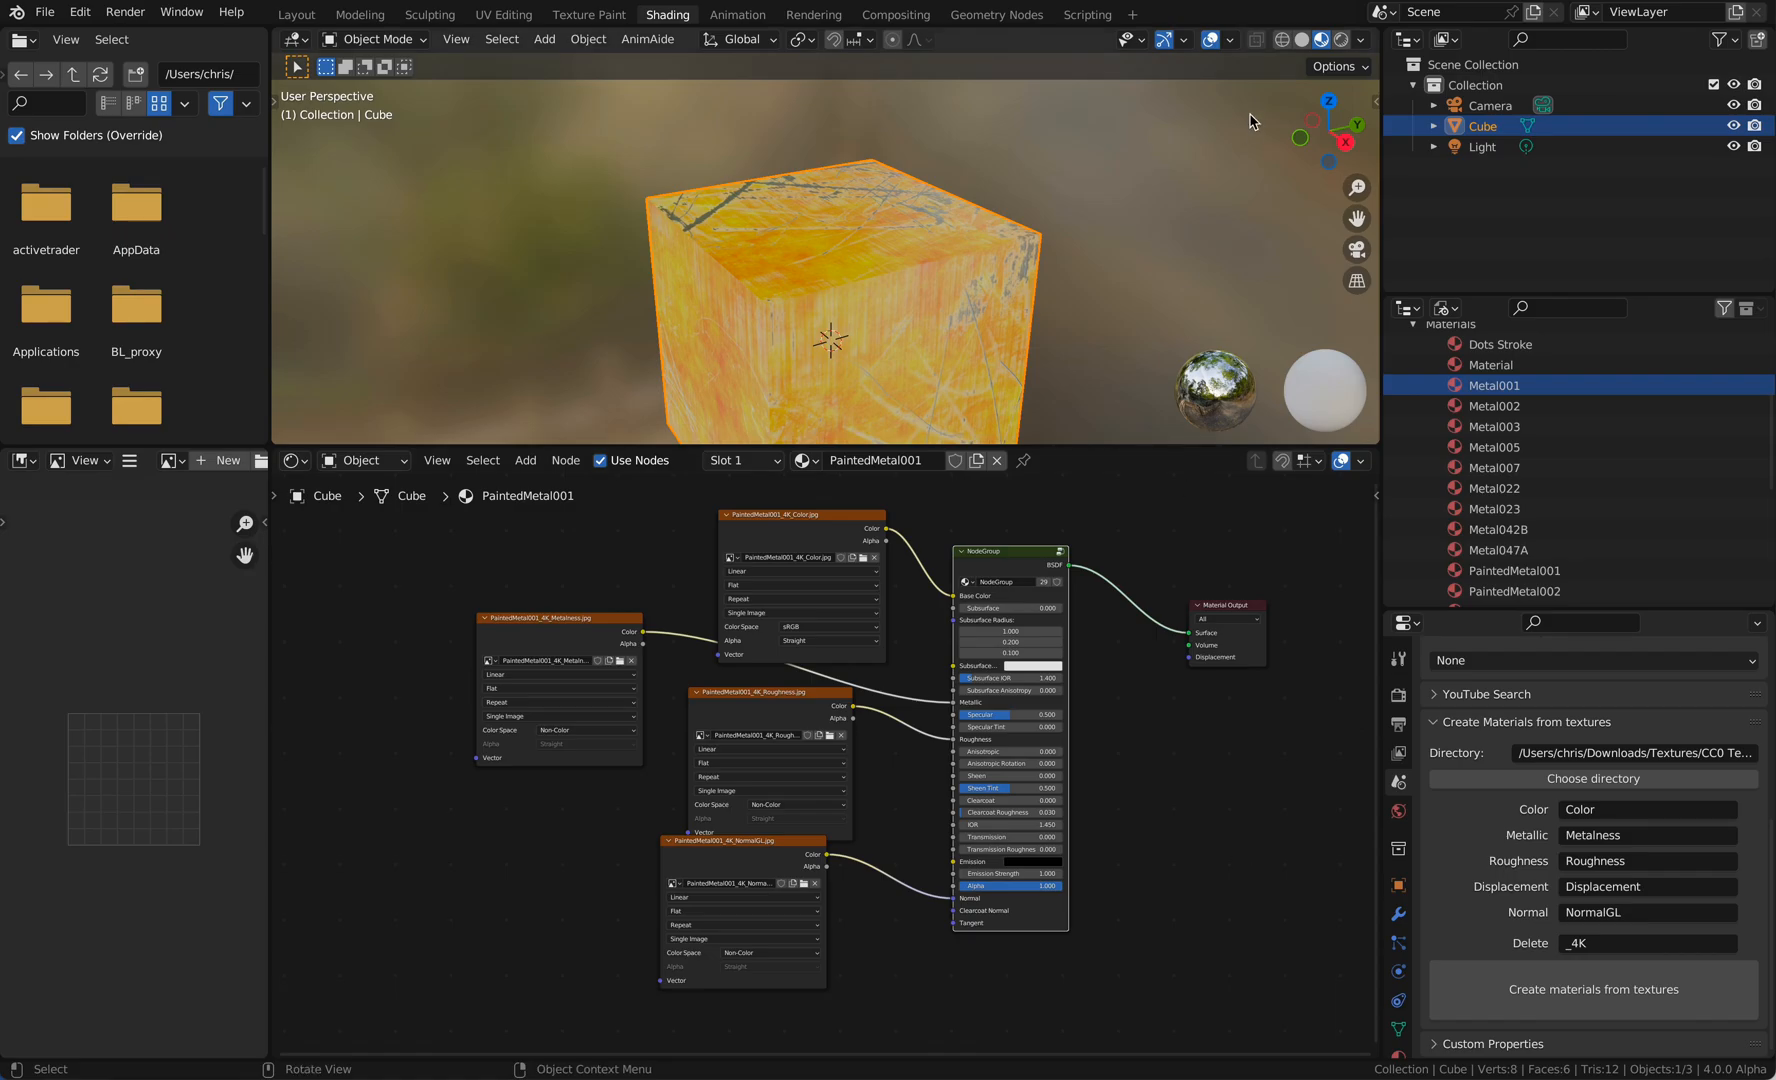
{"action": "mouse_move", "coordinate": [1176, 182]}
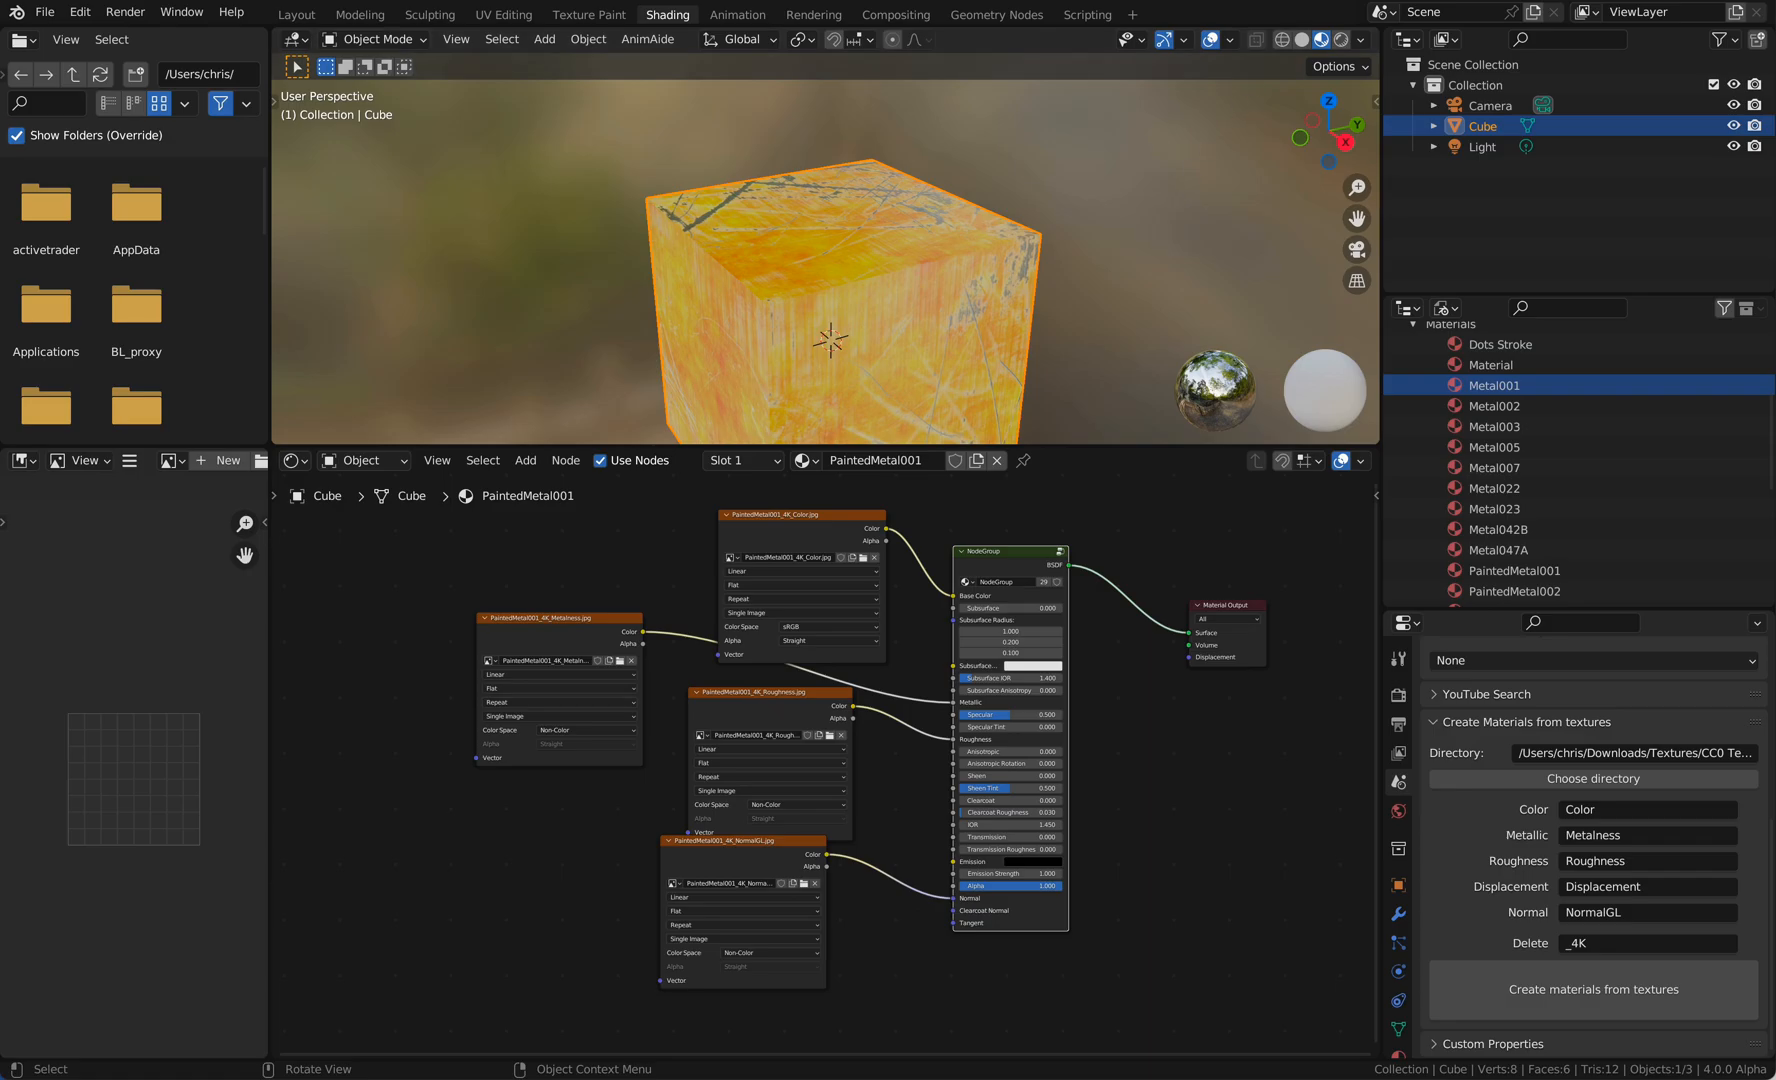
{"action": "mouse_move", "coordinate": [1149, 565]}
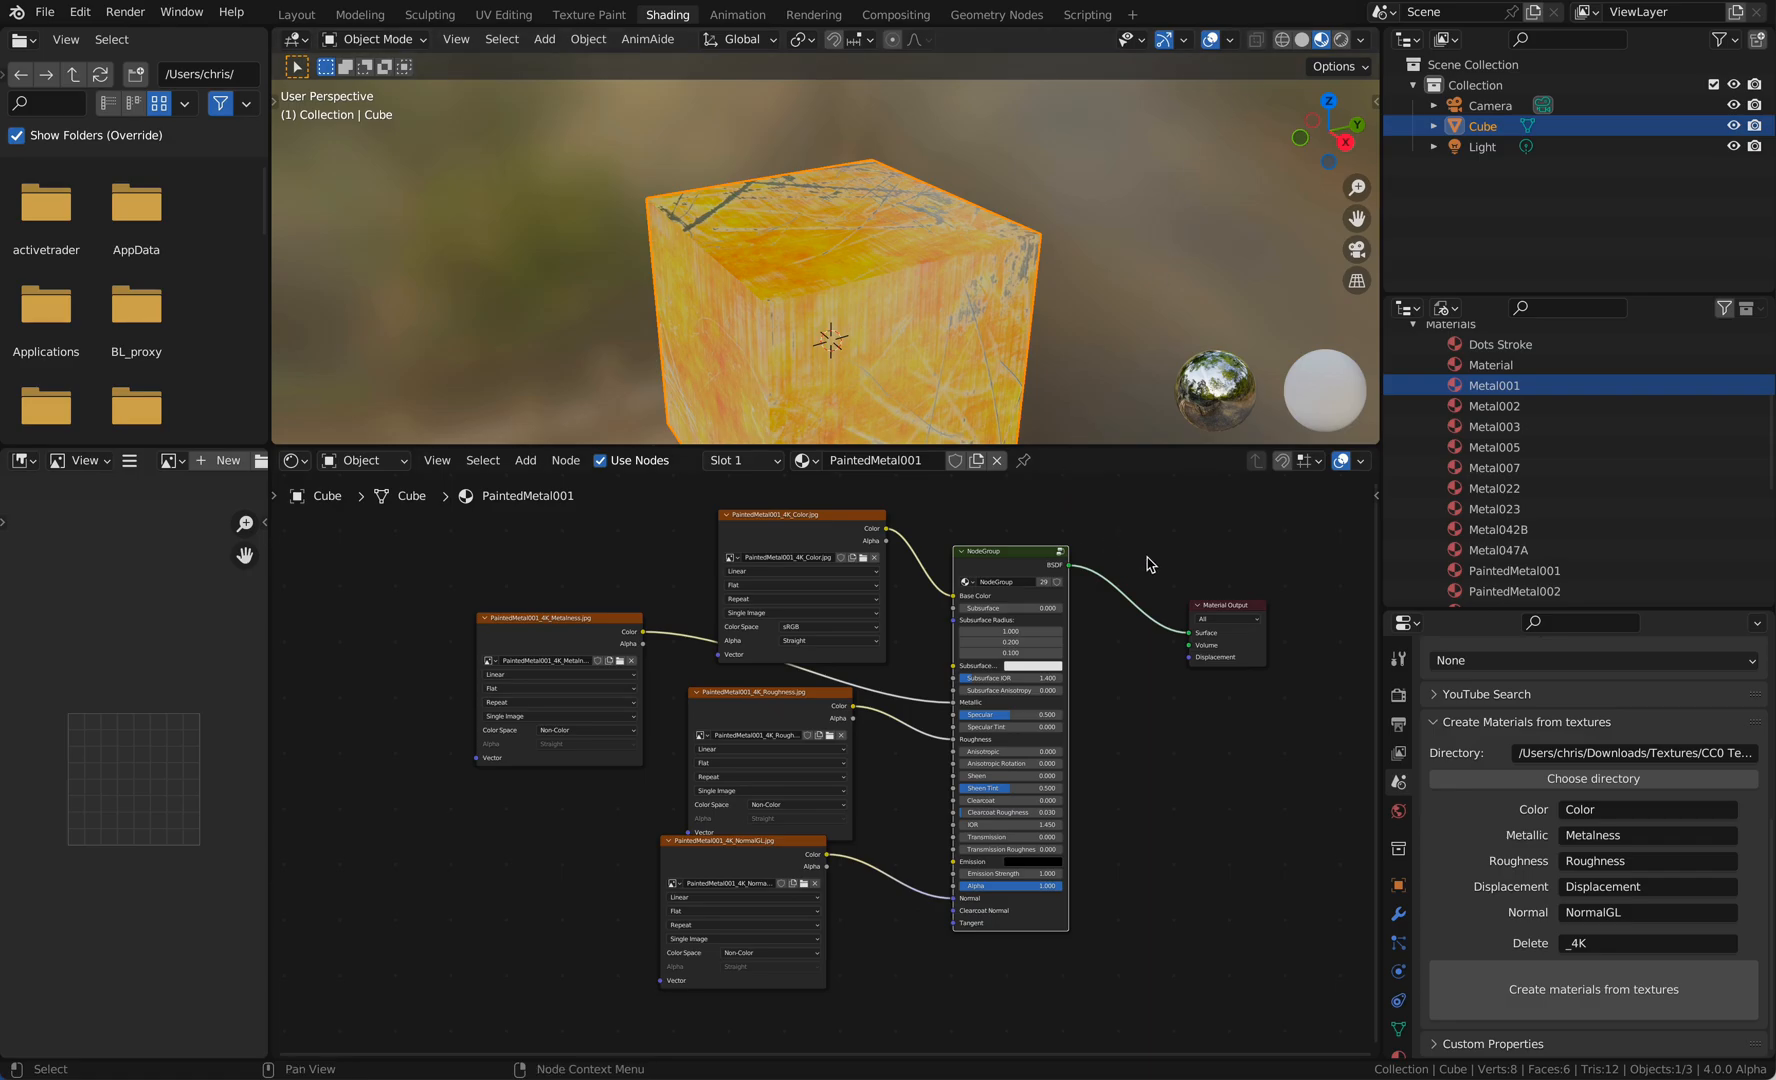